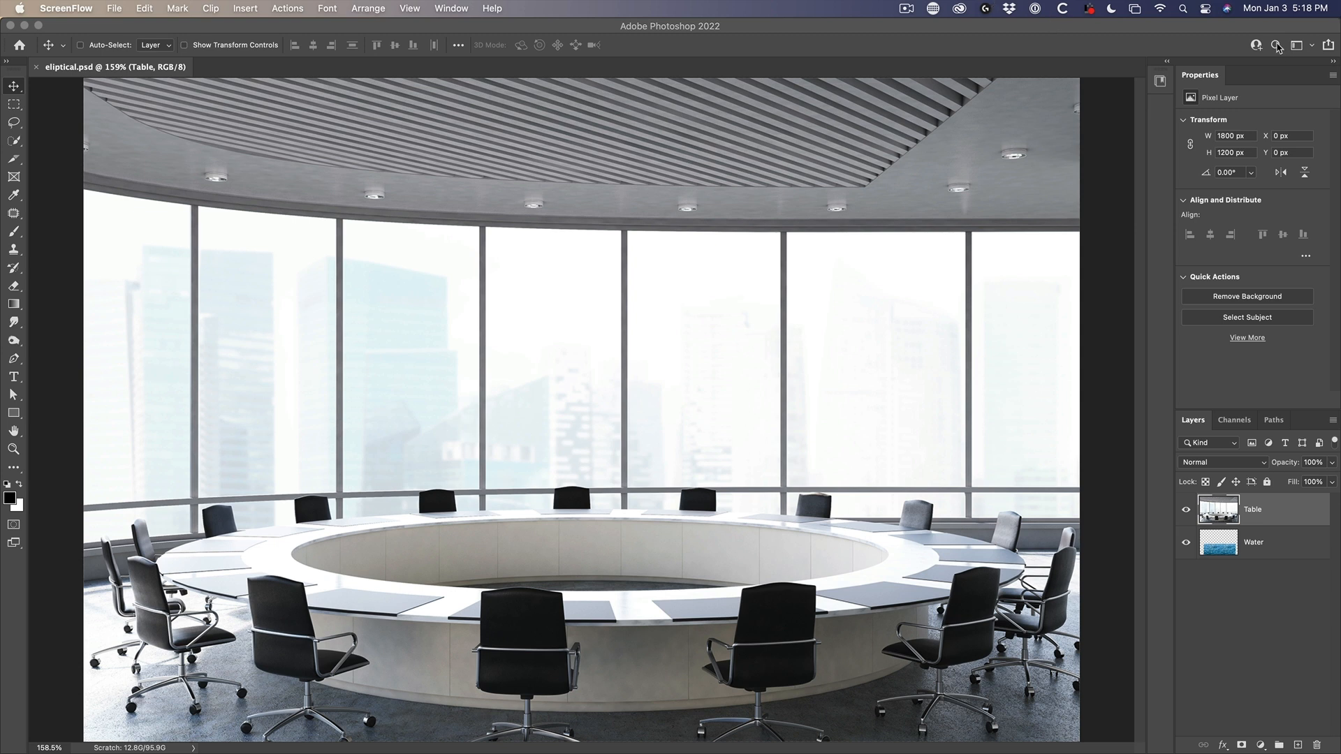
Find and start the 'Cut out an elliptical area by transforming a selection' hands-on tutorial.
left_click(1273, 45)
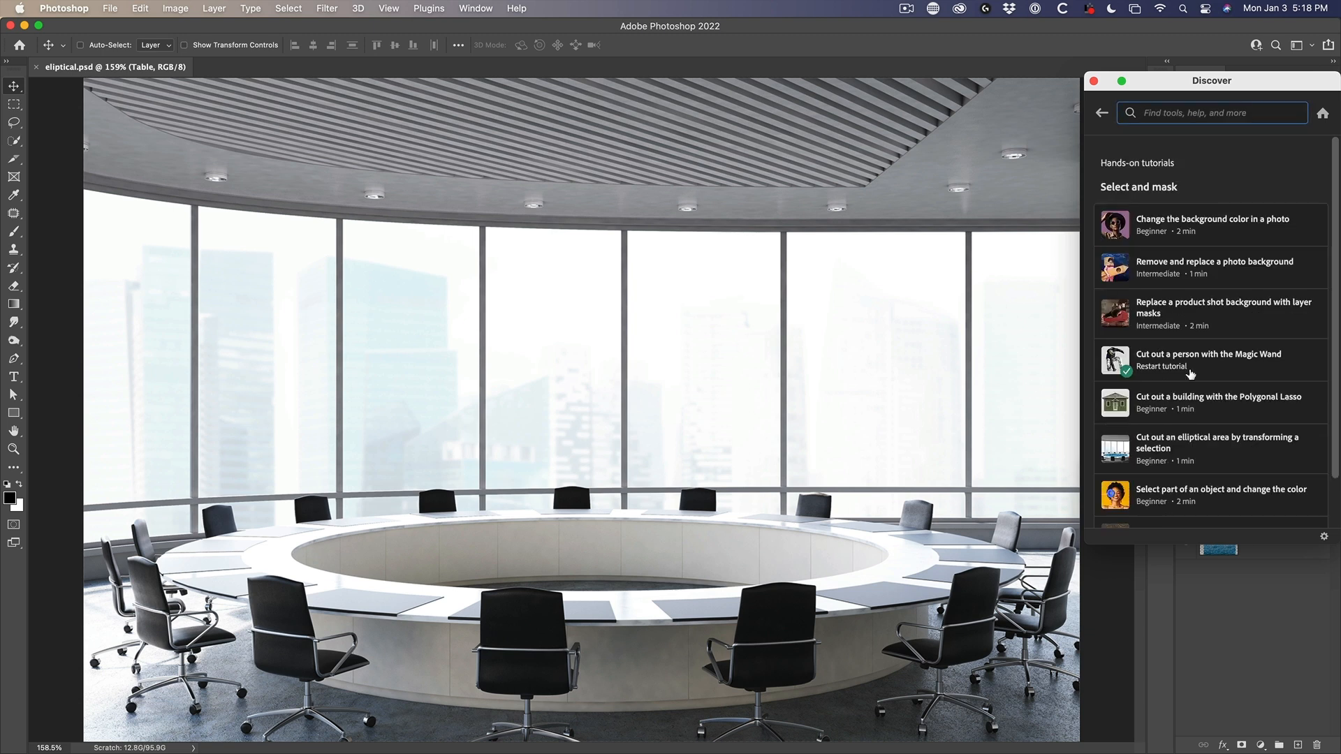
scroll("down", 3)
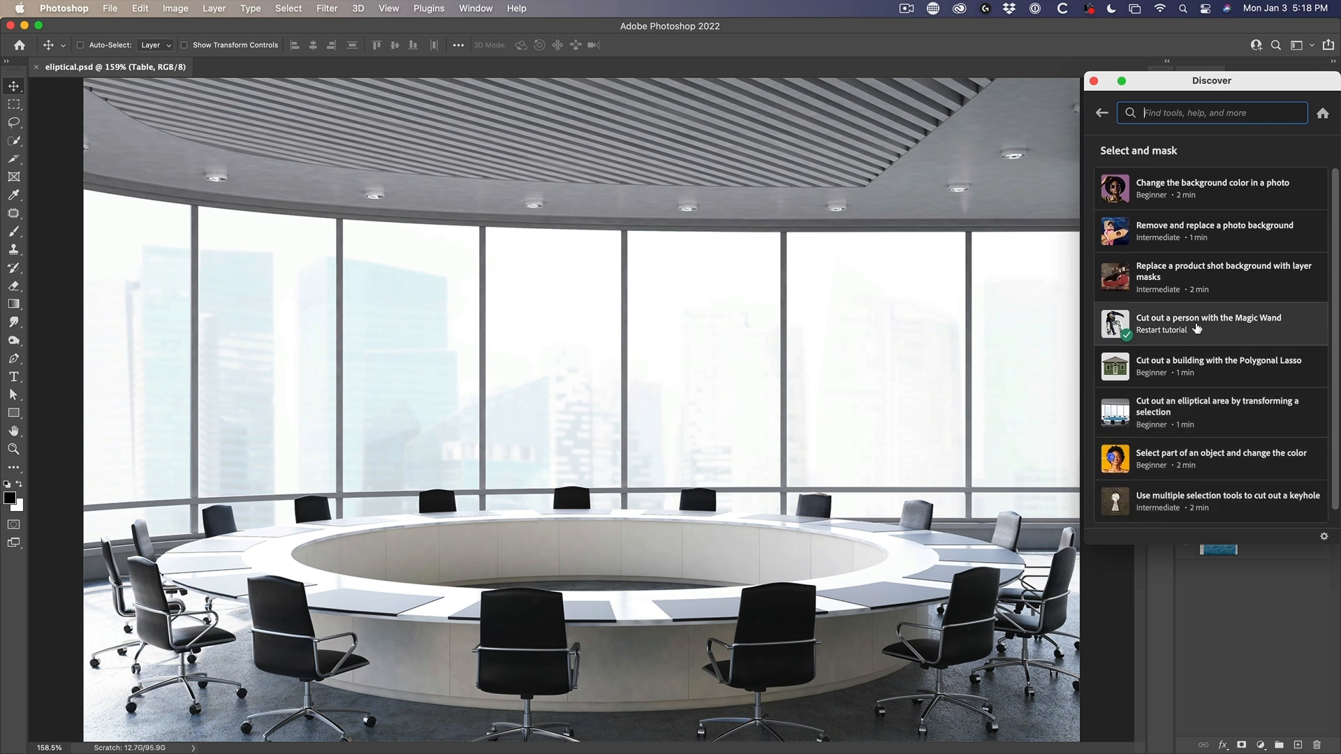
mouse_move(1226, 360)
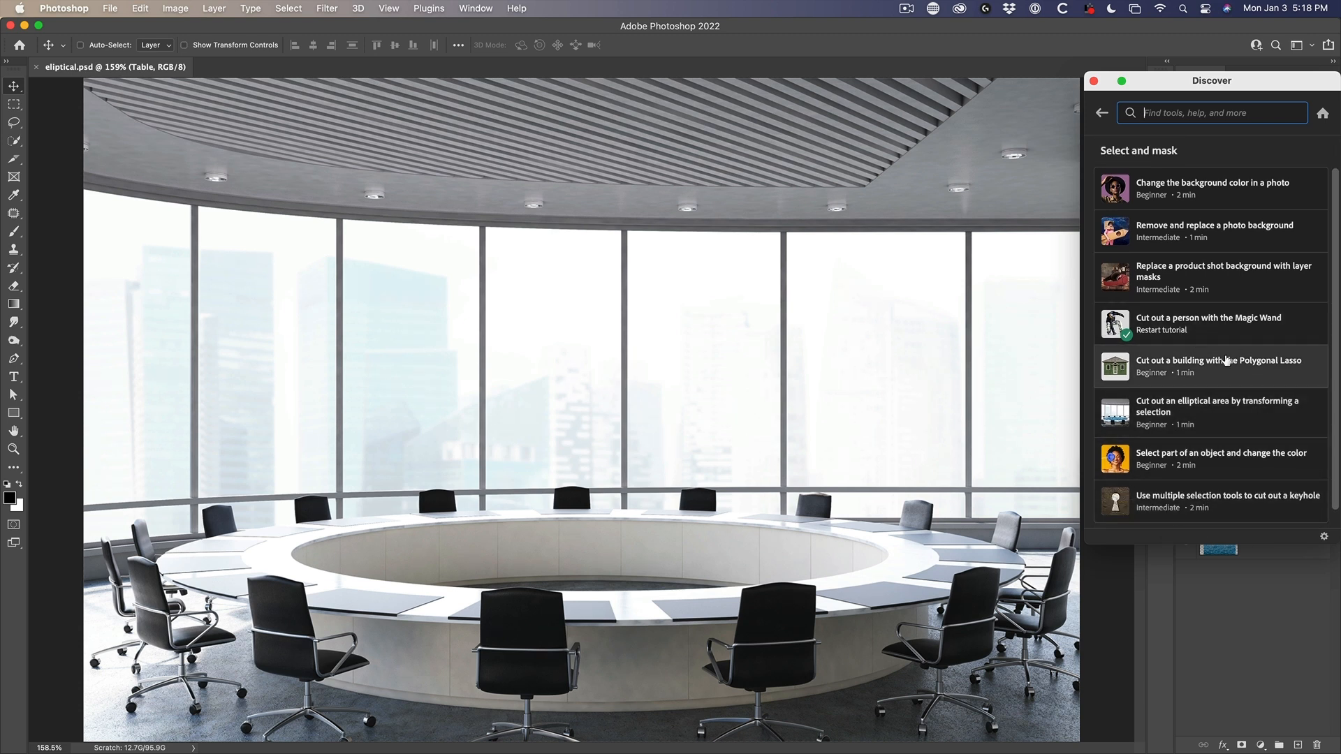
mouse_move(1228, 412)
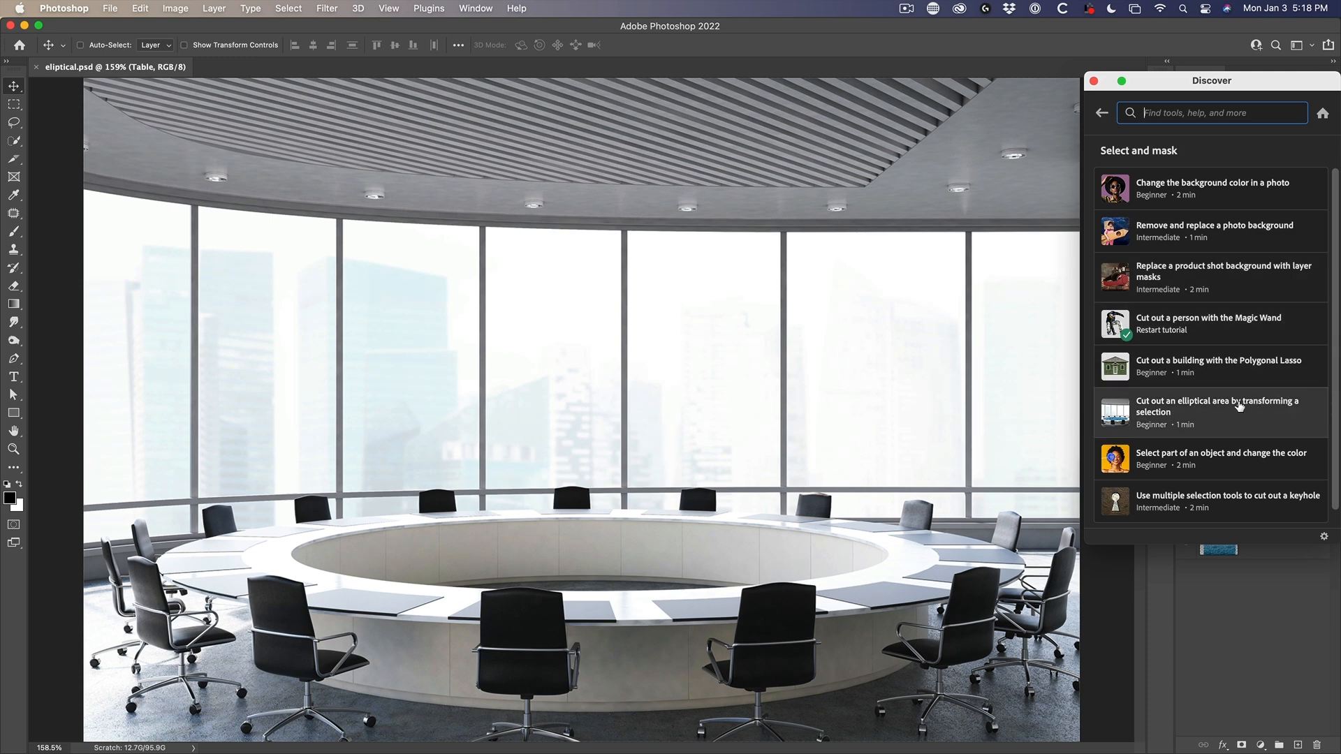
left_click(1217, 412)
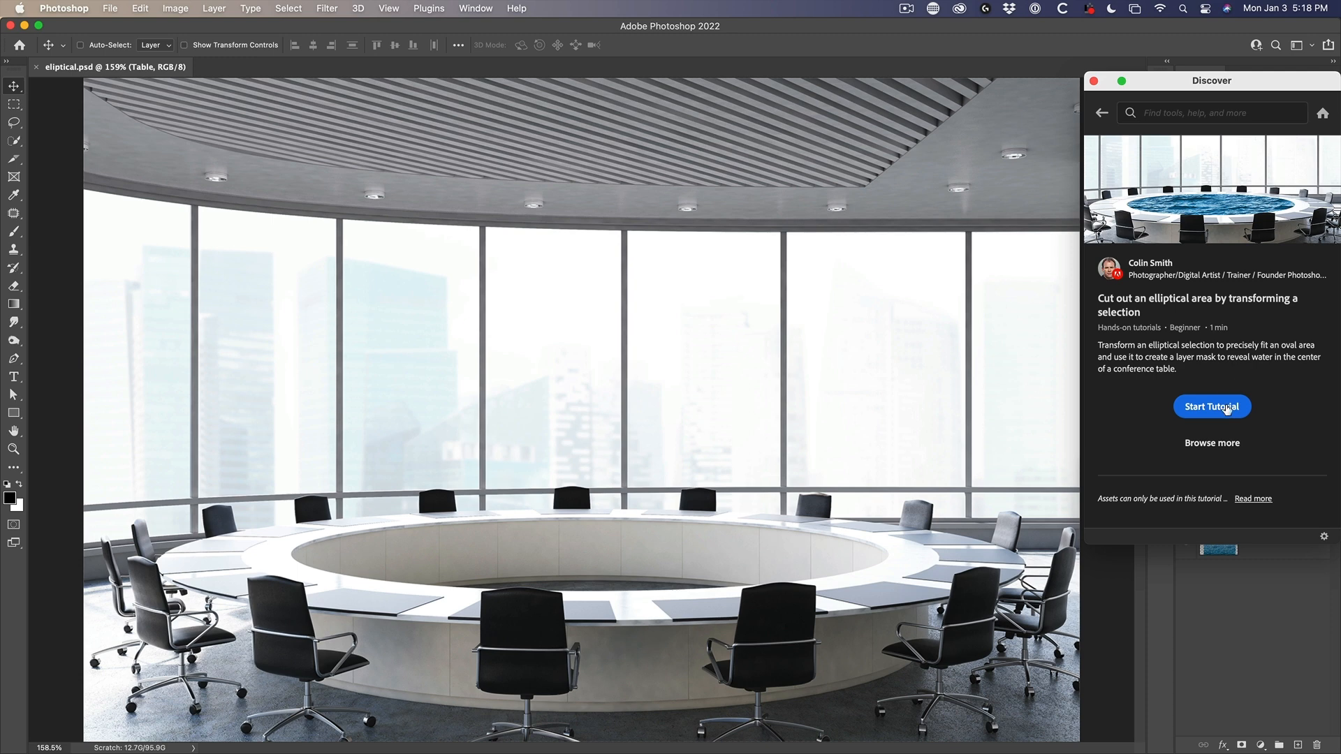
left_click(1212, 406)
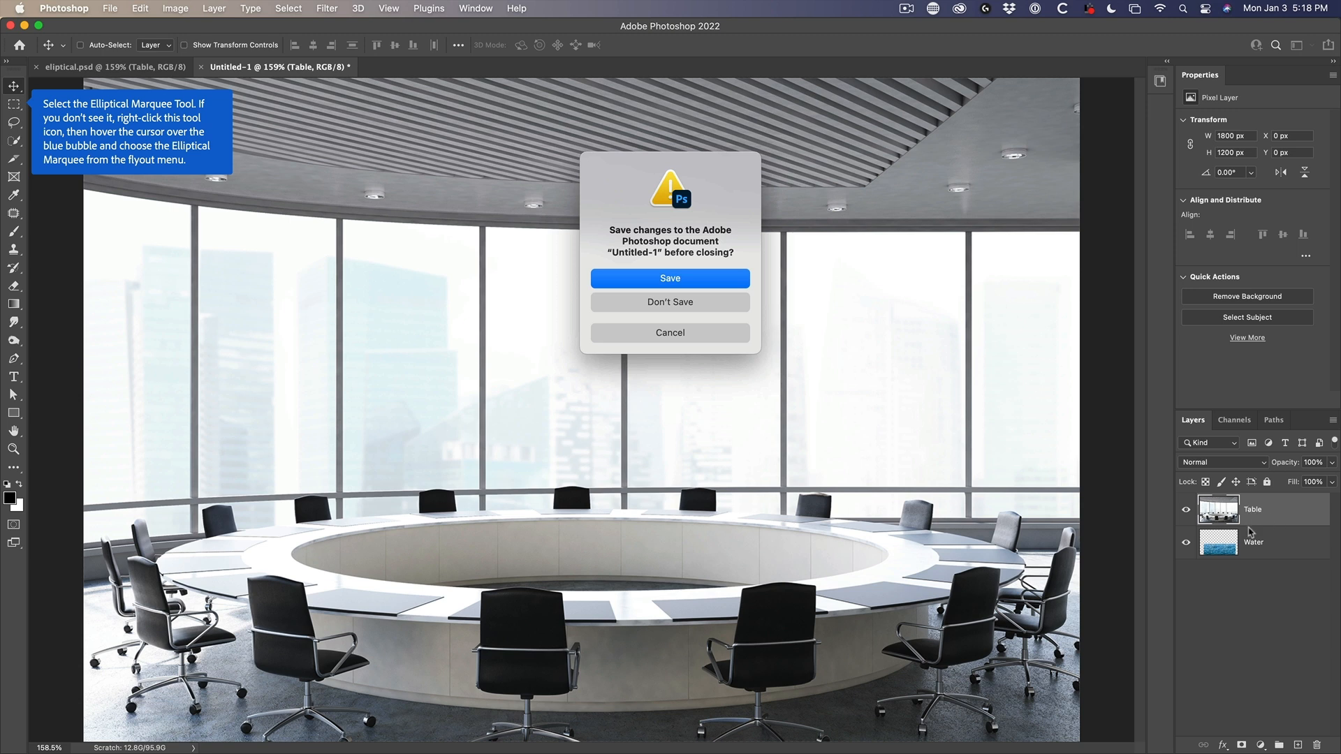
mouse_move(697, 318)
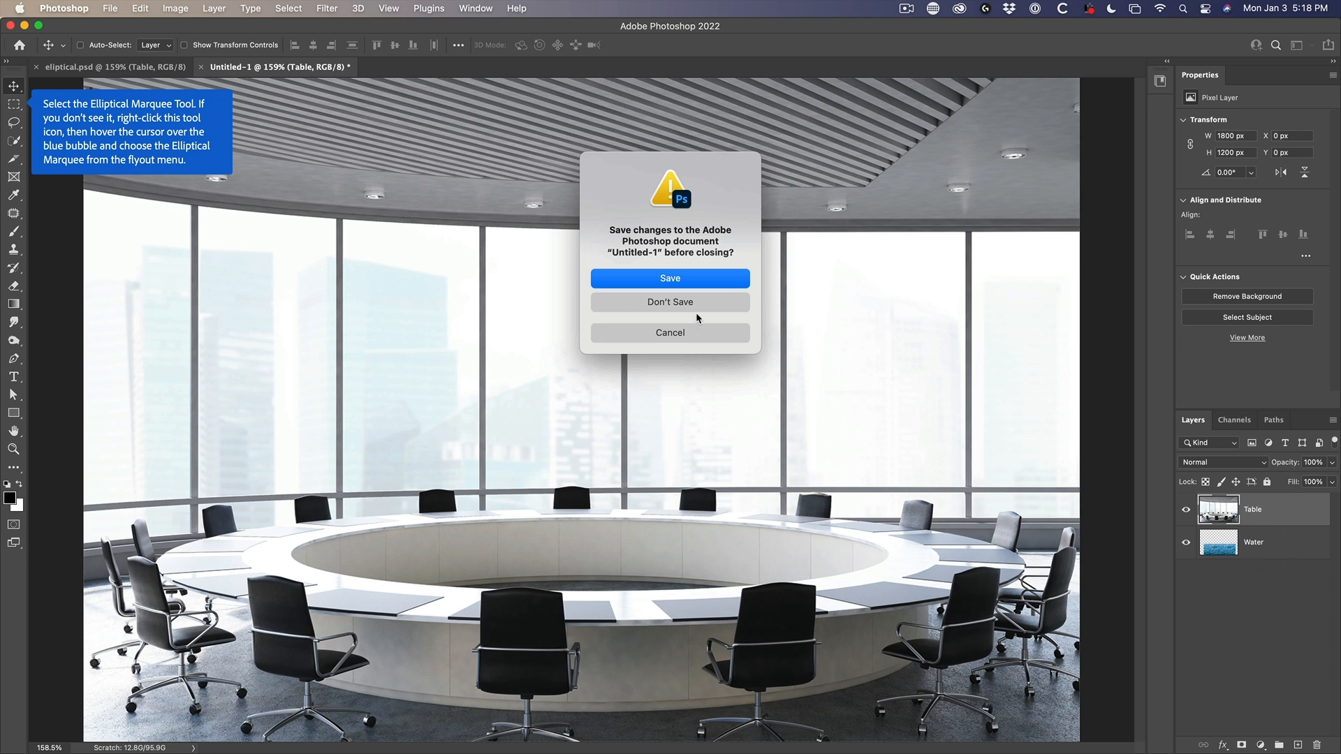
Close Untitled-1 without saving and make the Table layer visible again.
left_click(670, 302)
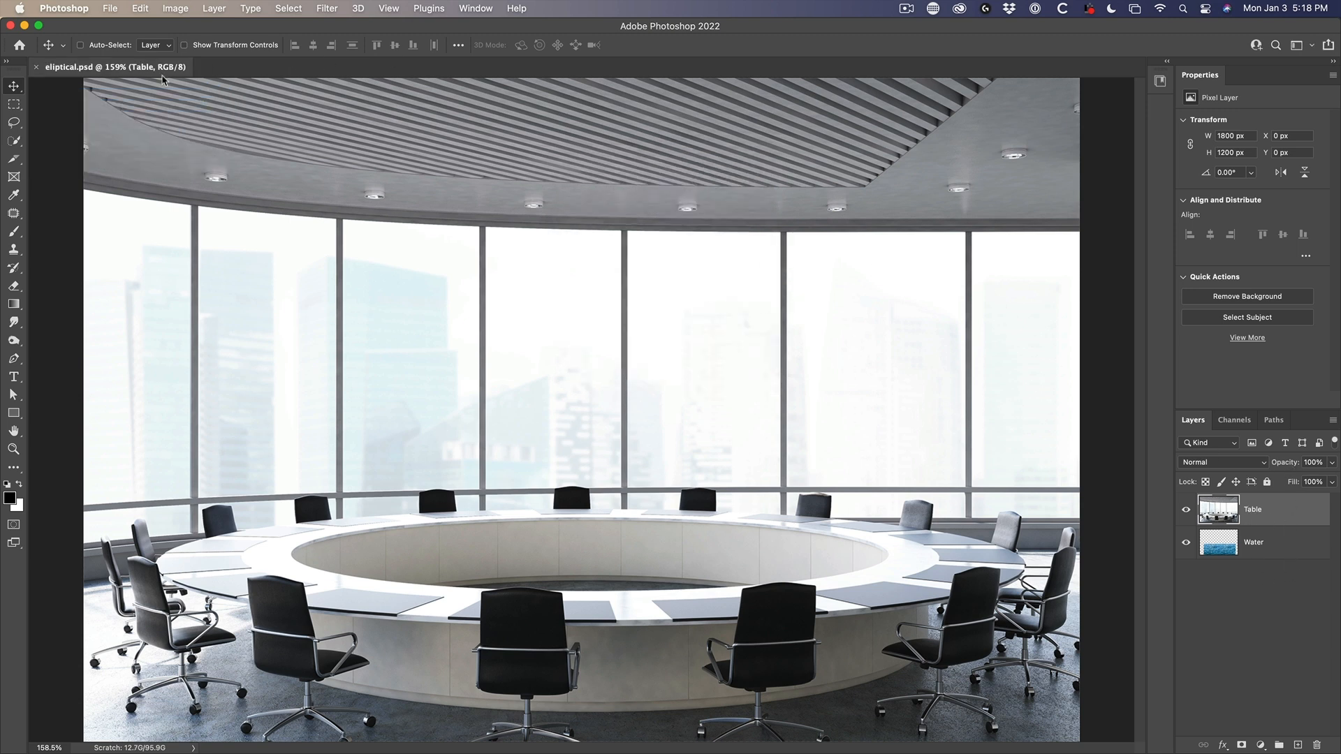
mouse_move(781, 369)
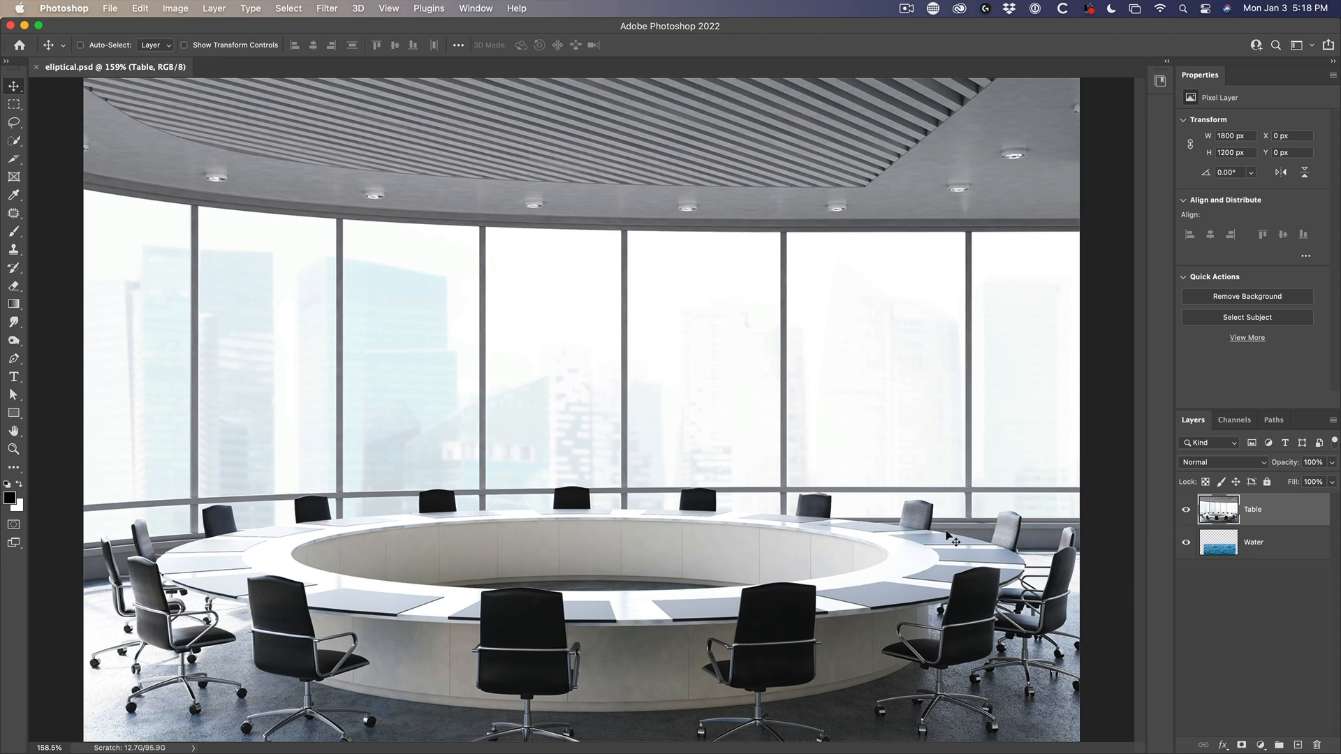
mouse_move(609, 533)
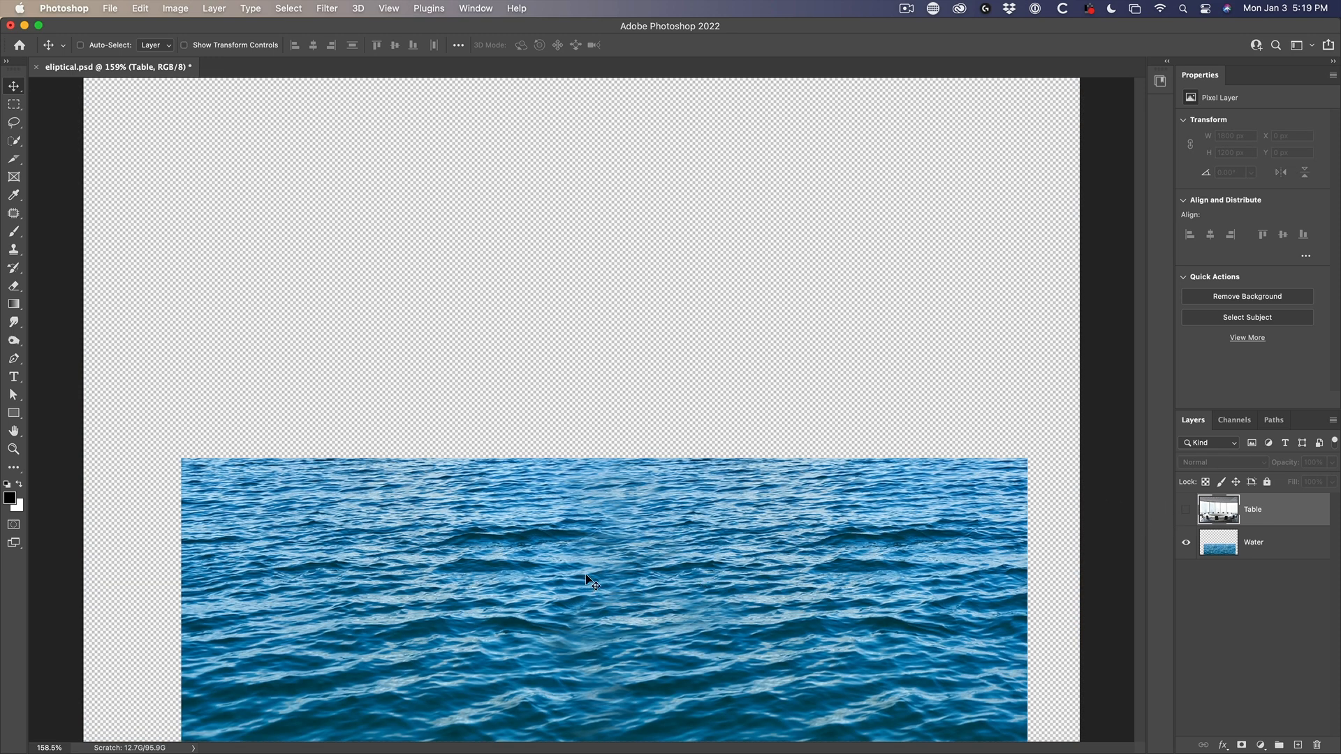
left_click(1185, 509)
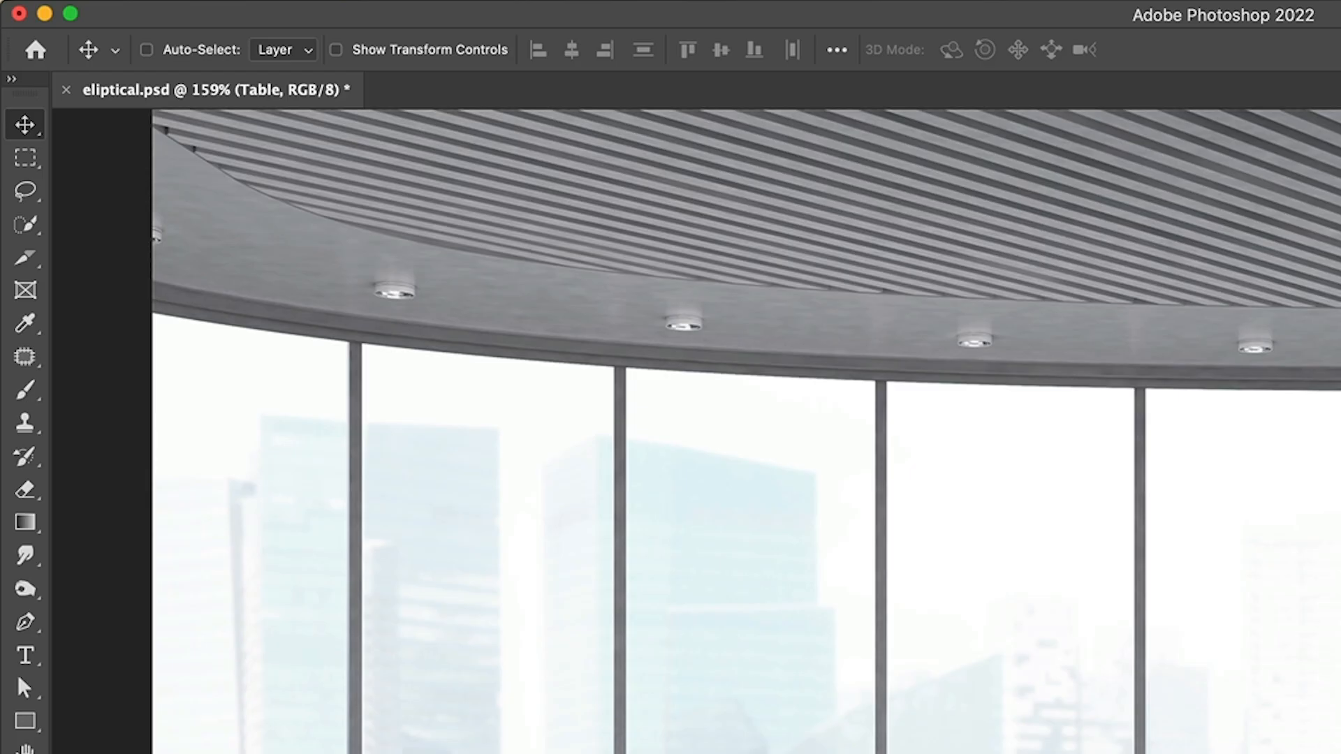
Switch to the Elliptical Marquee Tool, draw trial ovals around the table ring, then deselect.
left_click(23, 157)
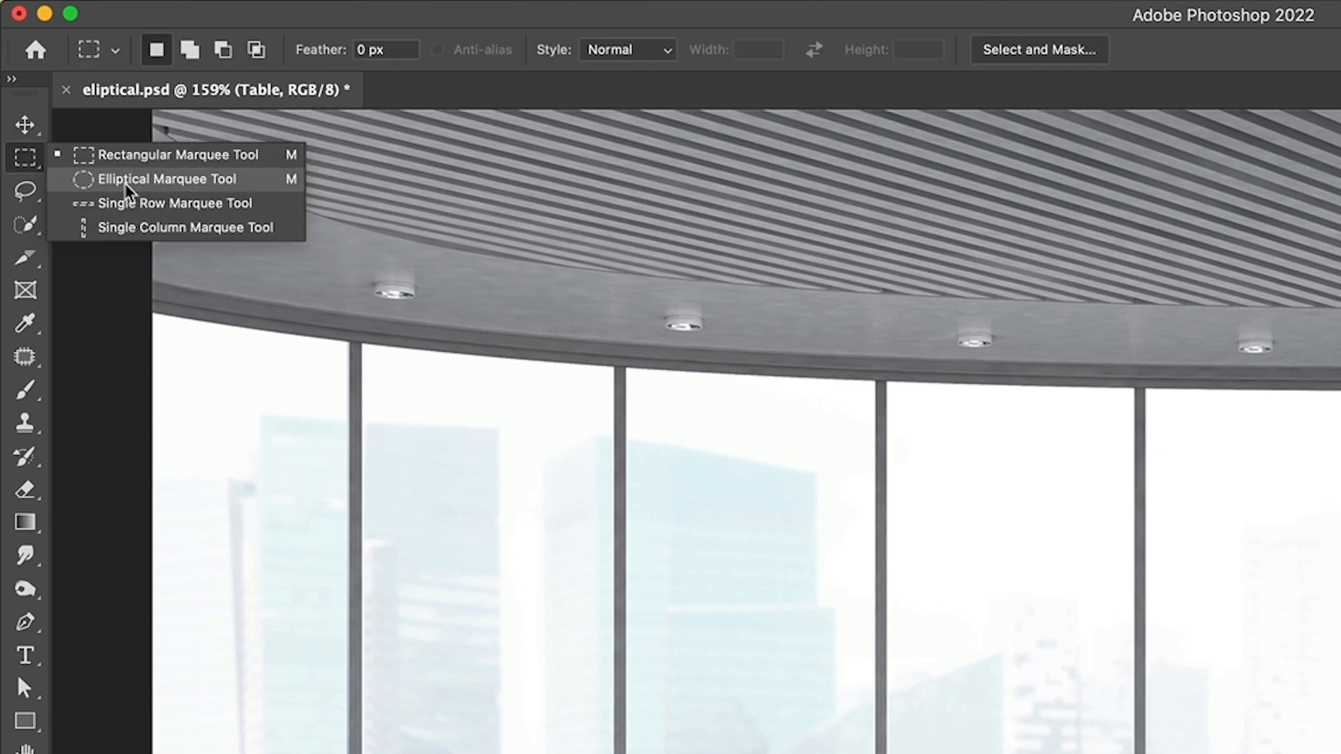
left_click(167, 179)
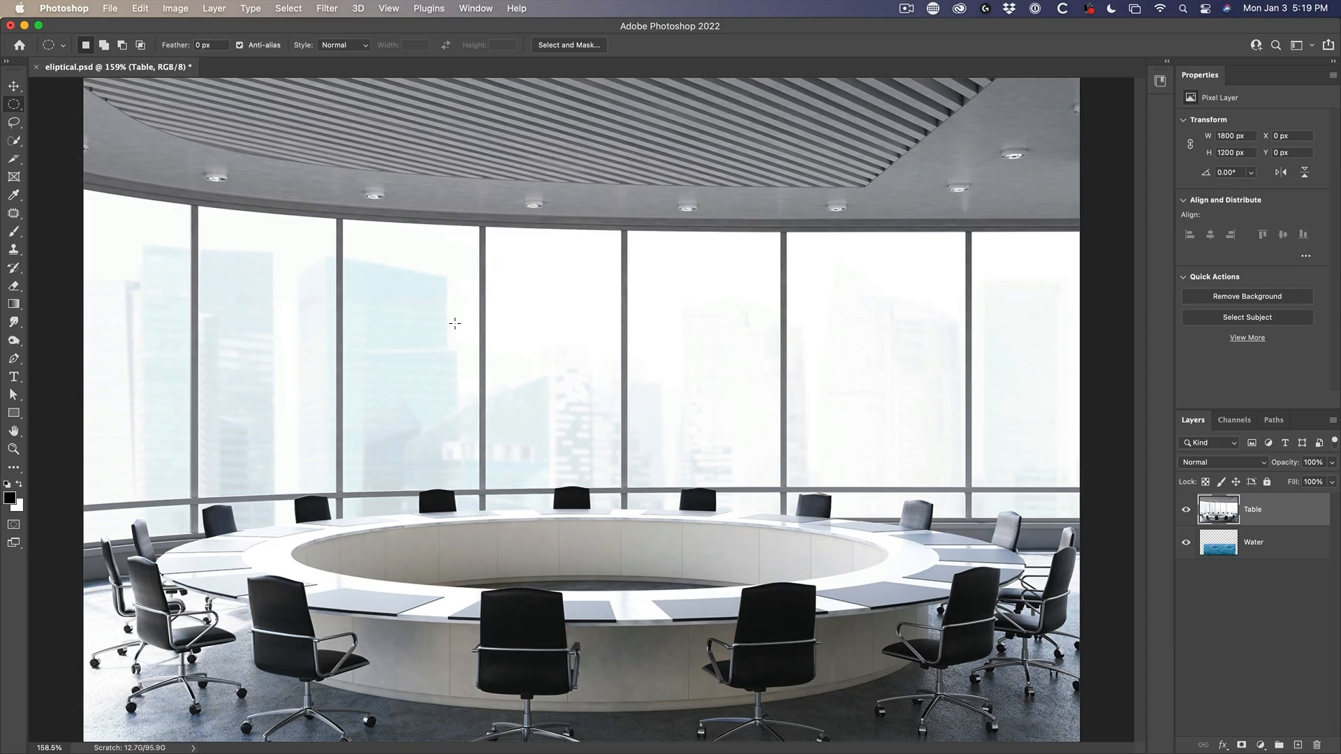
mouse_move(436, 369)
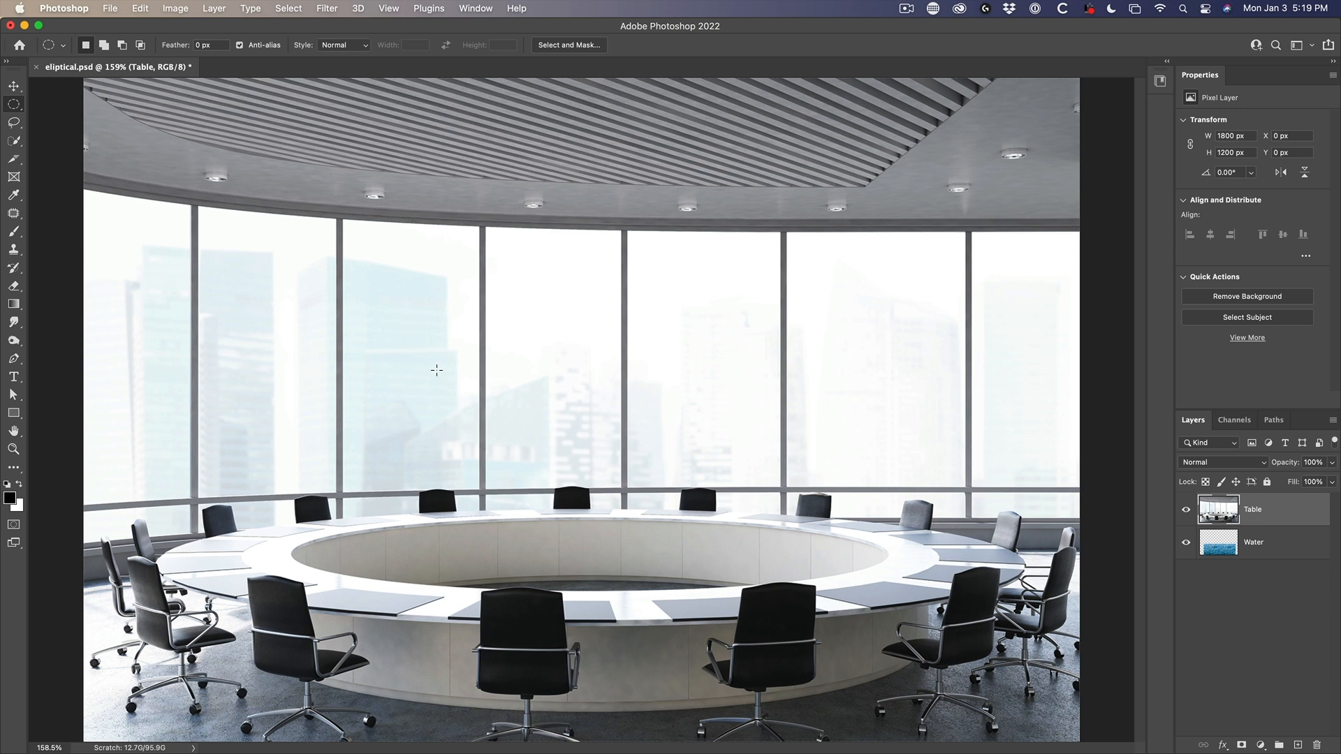
left_click_drag(306, 504, 310, 507)
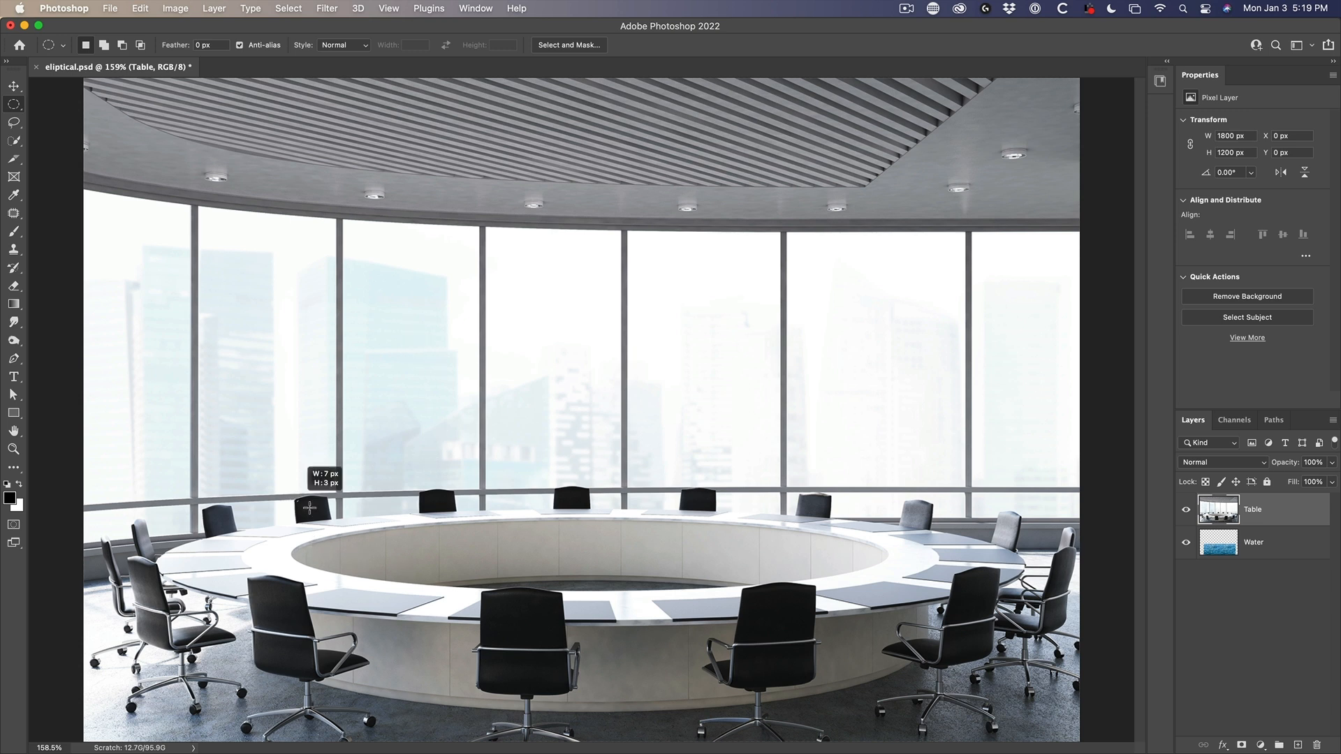
left_click_drag(308, 507, 889, 589)
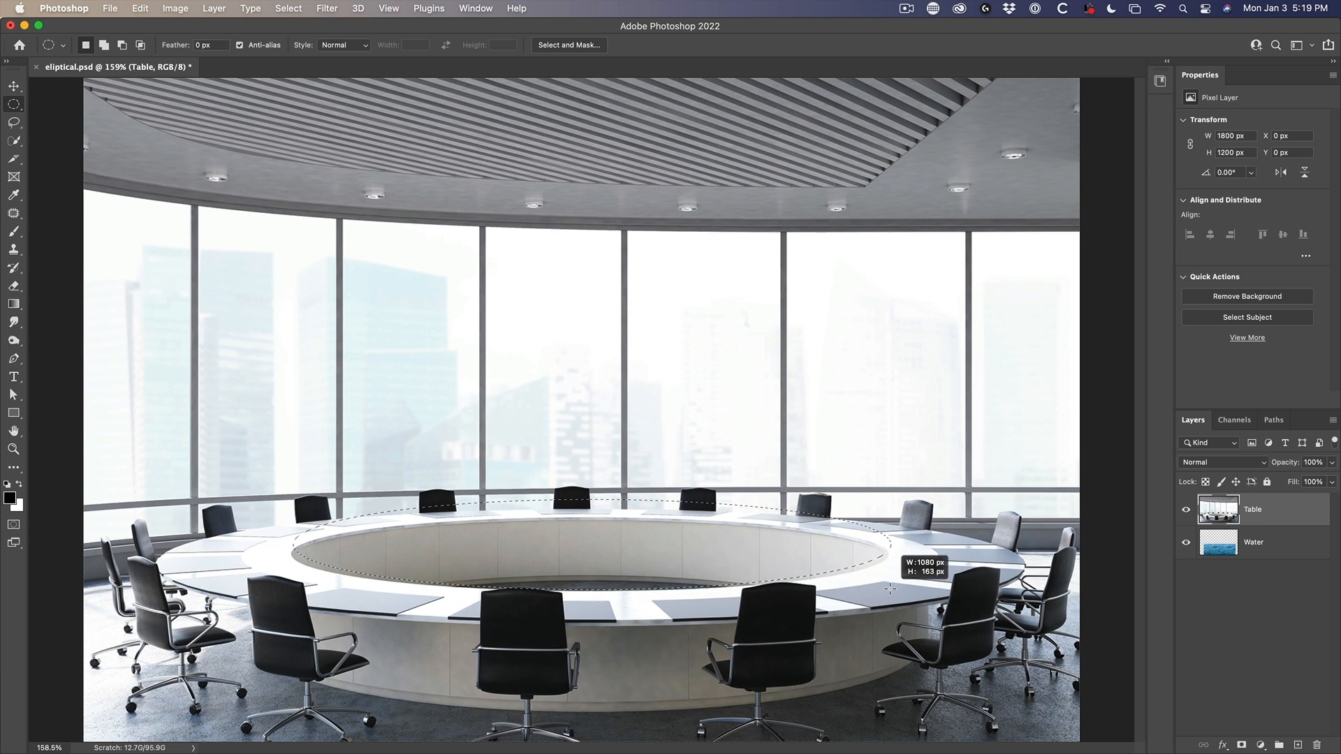
left_click_drag(892, 590, 891, 583)
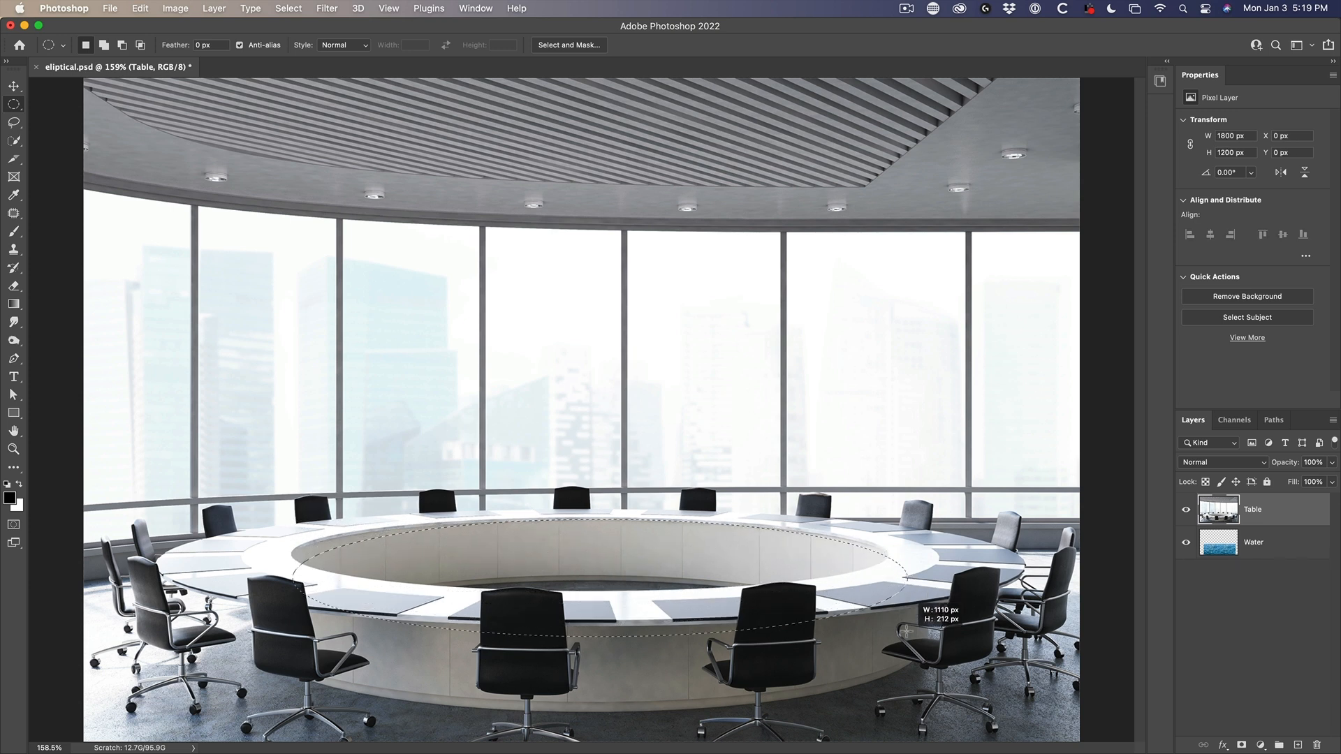
left_click_drag(905, 628, 884, 588)
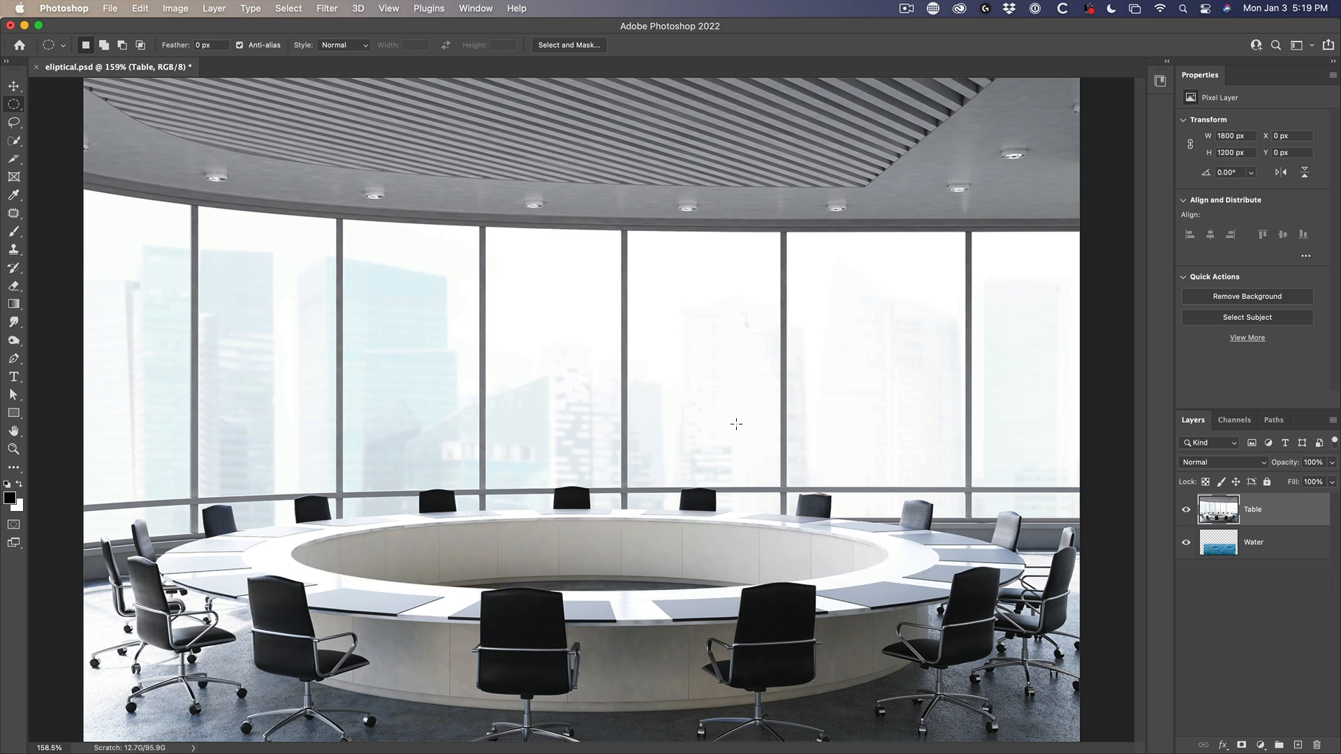
mouse_move(513, 382)
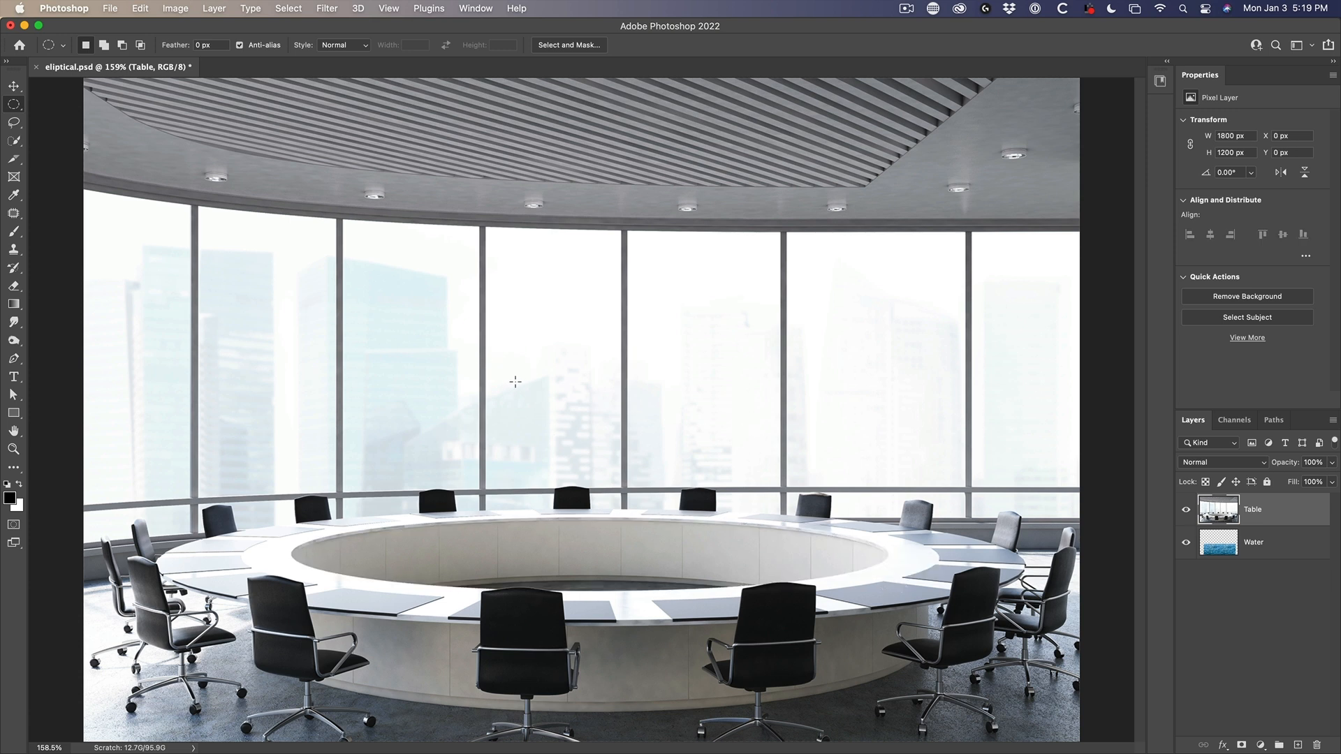
Draw and reposition elliptical selections while practising around the table's centre ring.
left_click_drag(514, 382, 637, 438)
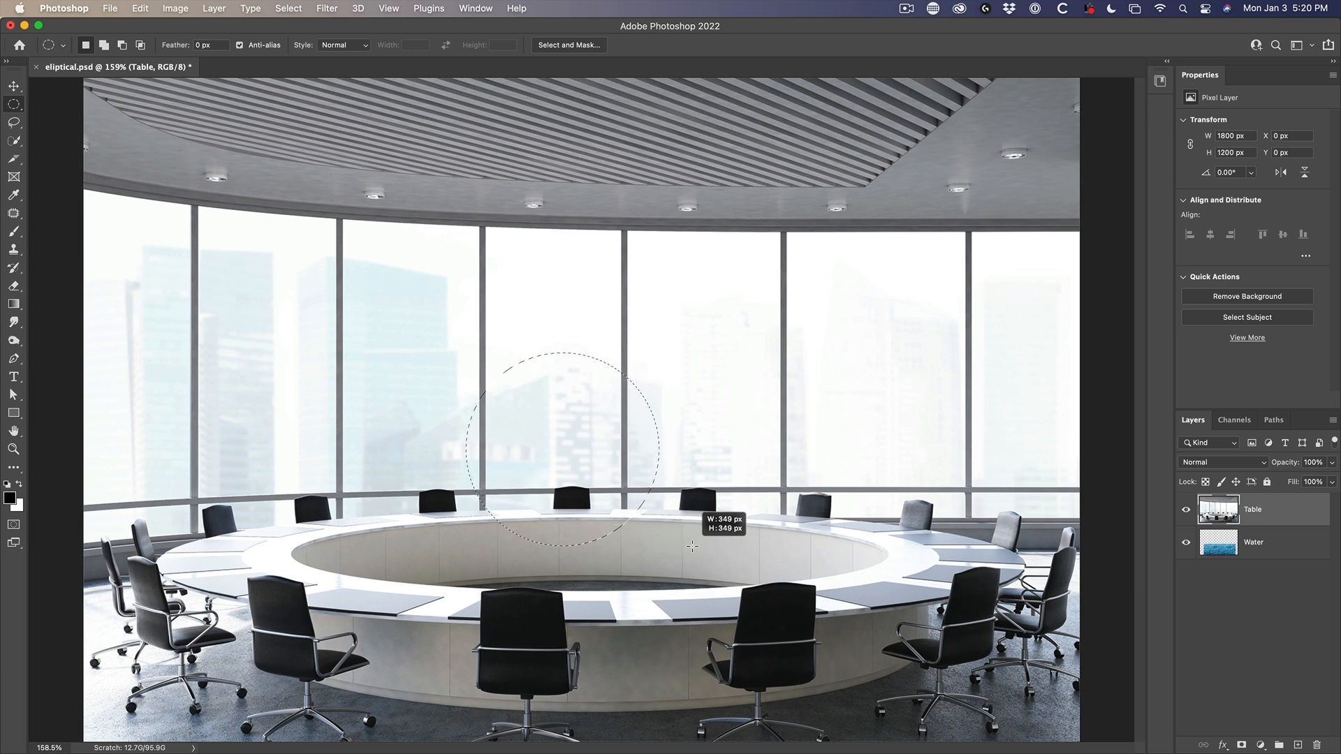
left_click_drag(693, 545, 630, 515)
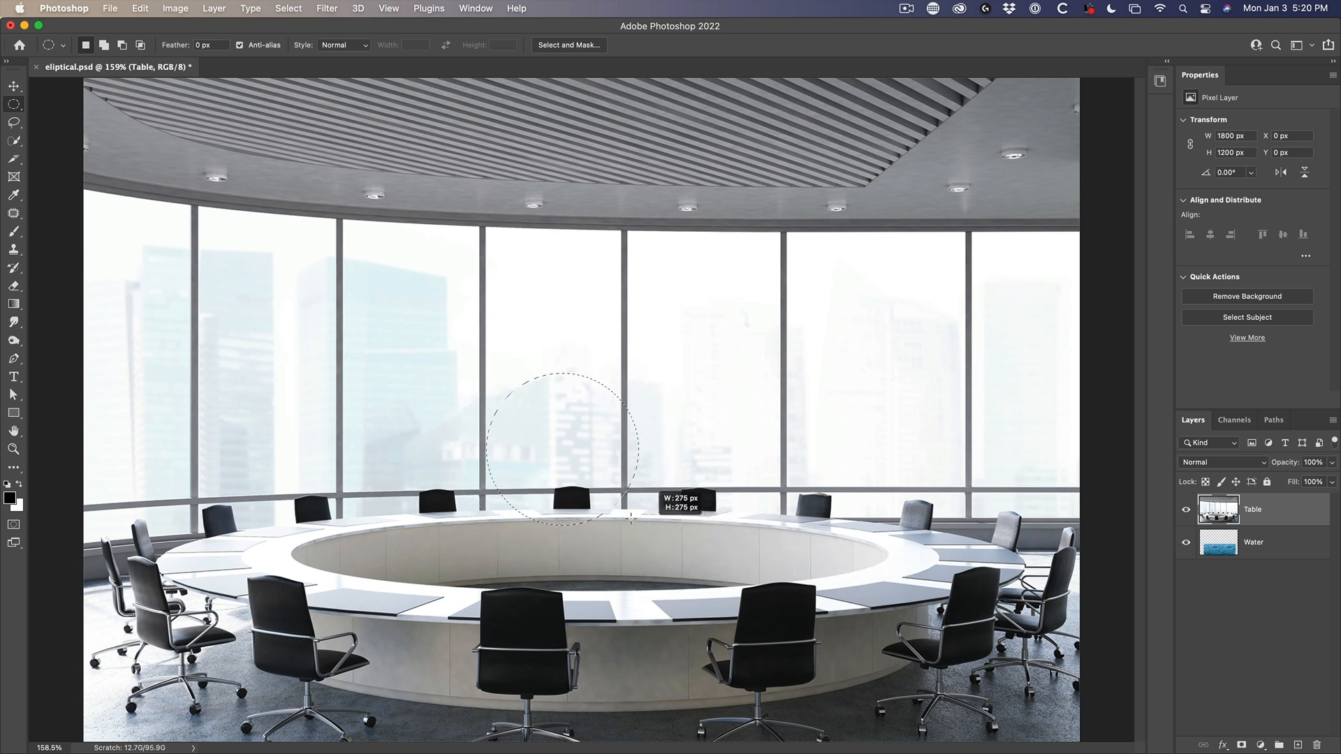
left_click_drag(632, 517, 648, 520)
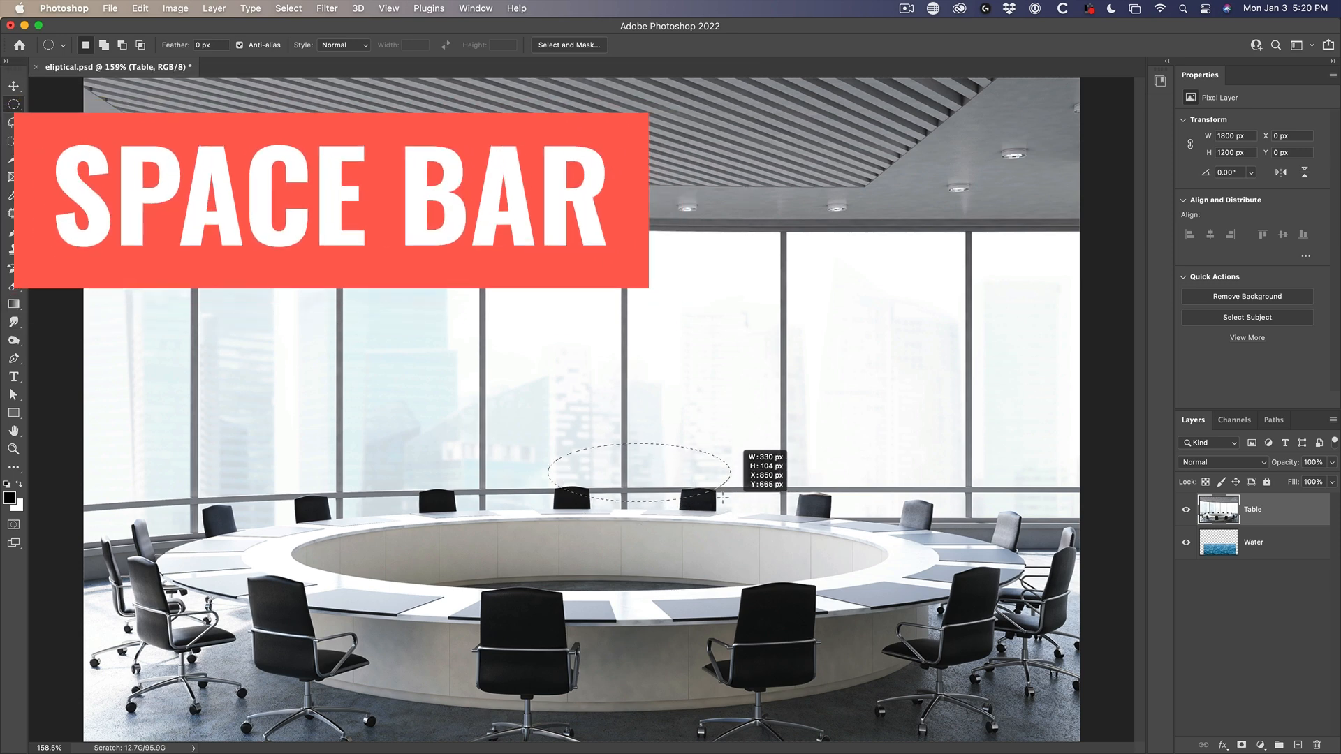
left_click_drag(636, 470, 265, 427)
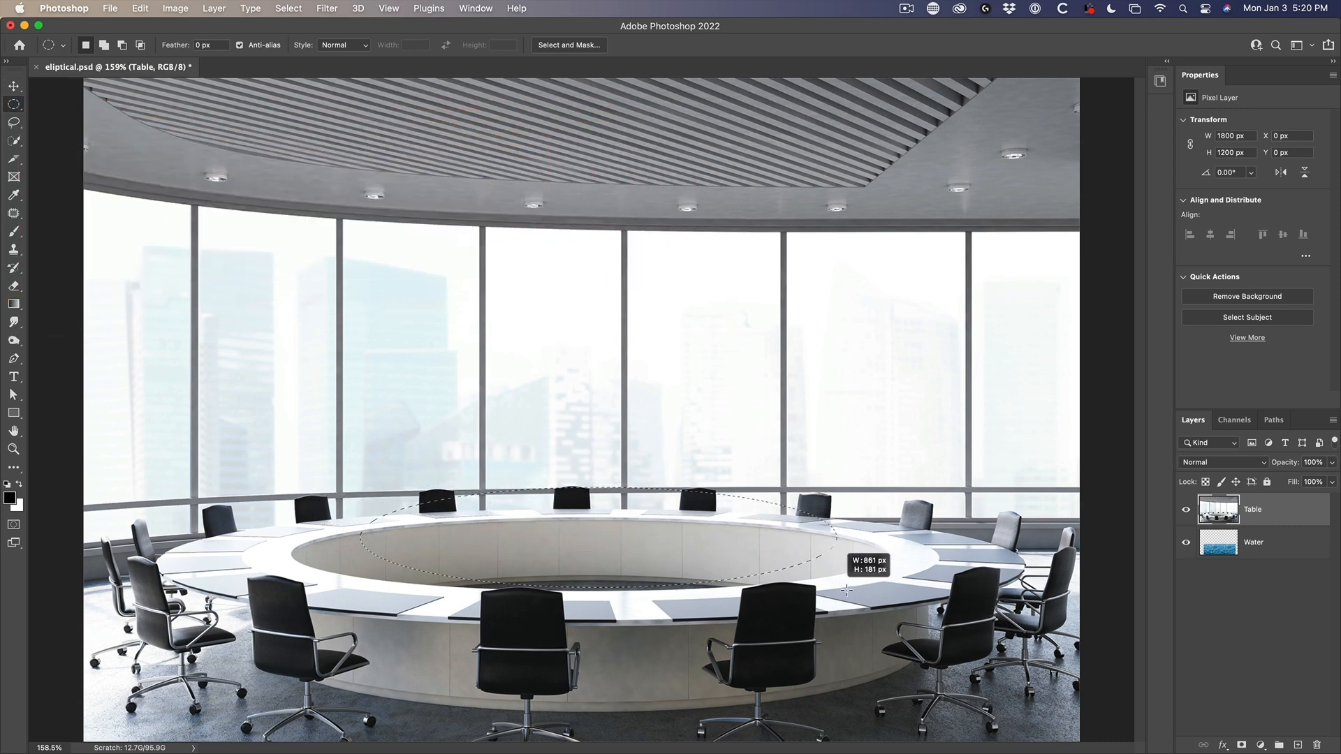
left_click_drag(846, 590, 862, 595)
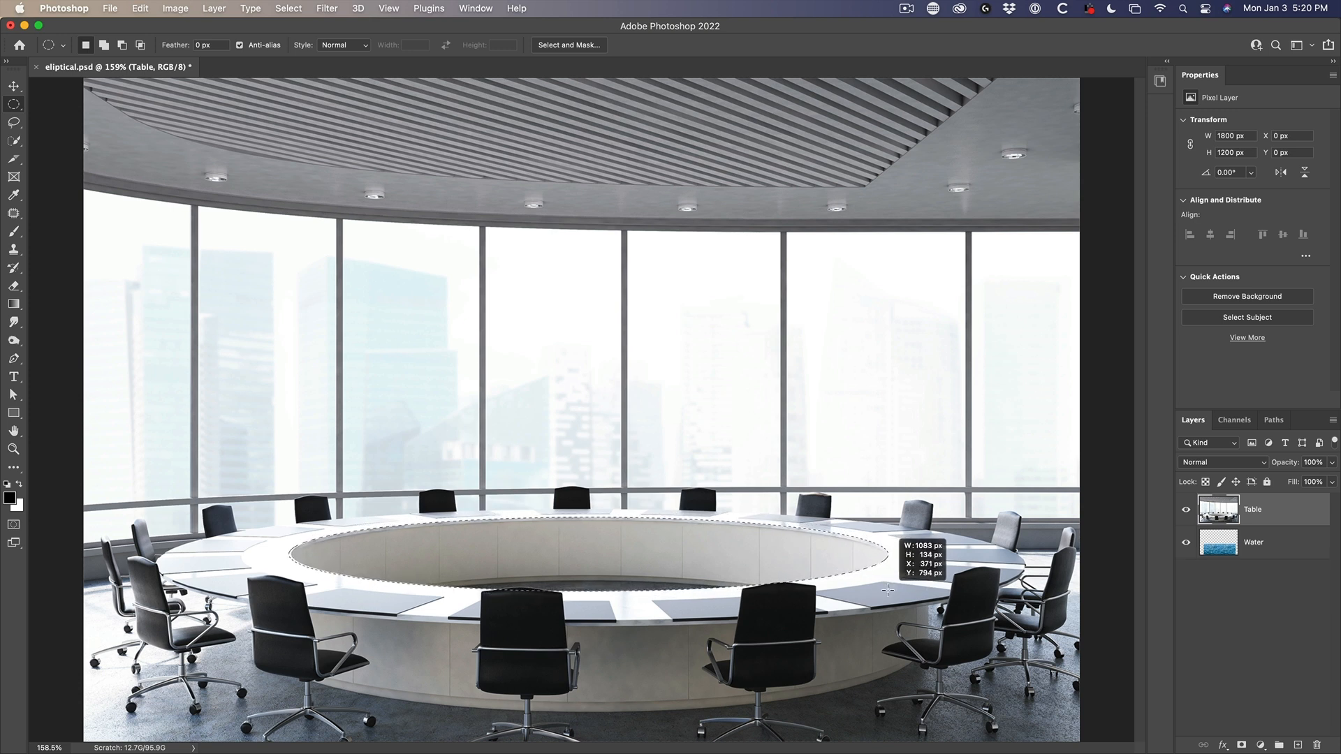
left_click_drag(889, 590, 892, 588)
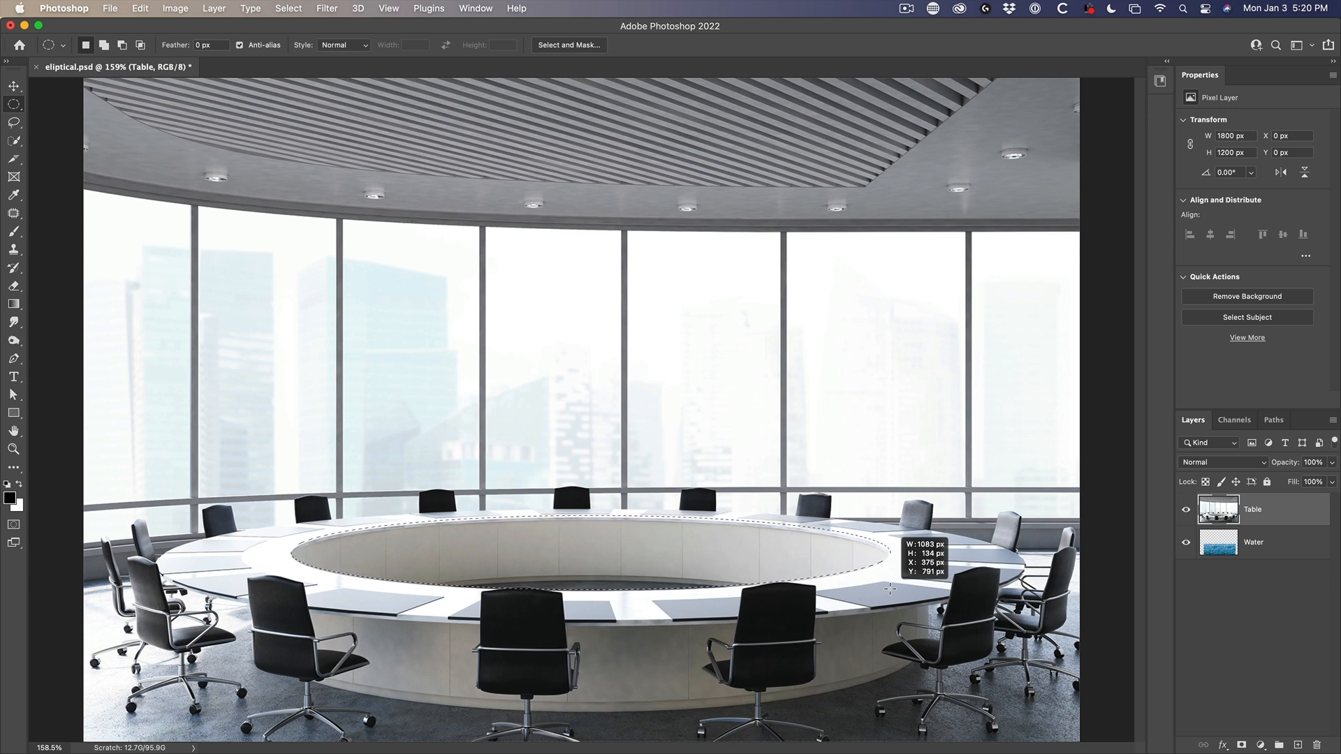
left_click_drag(889, 588, 838, 588)
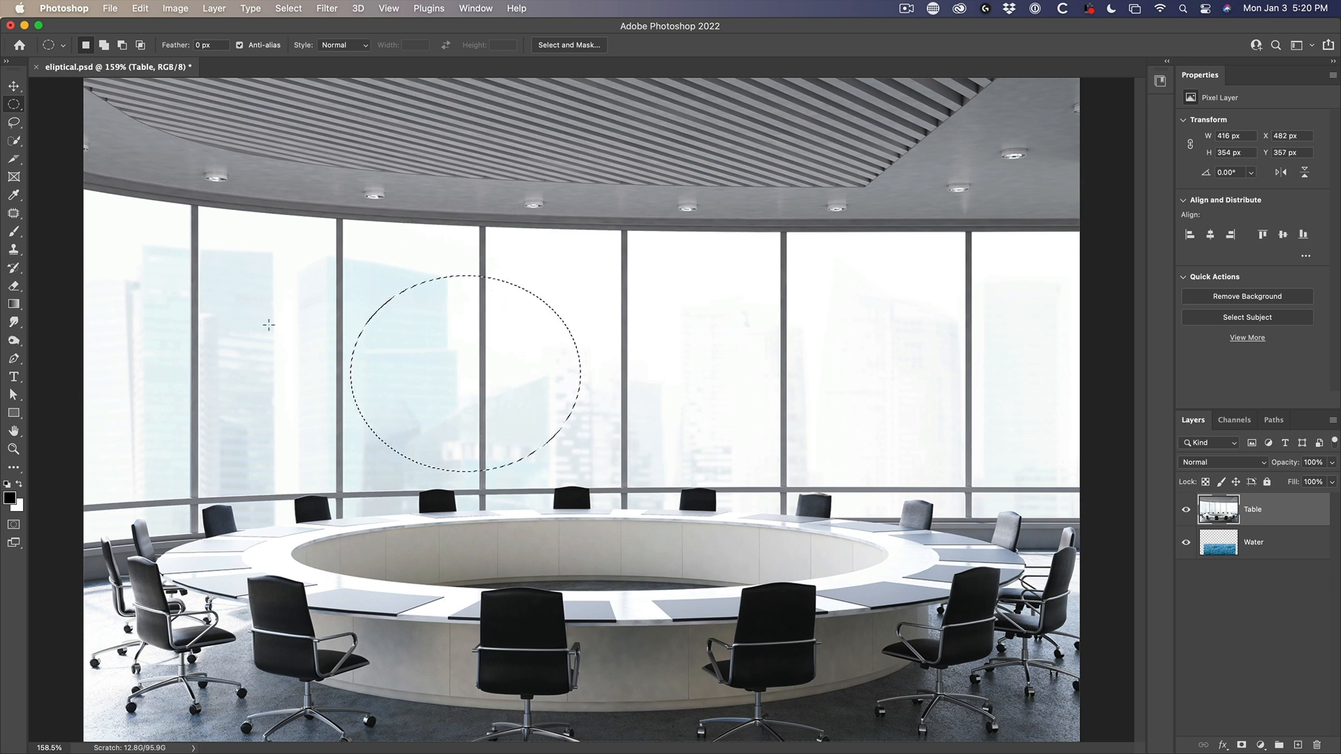
mouse_move(466, 243)
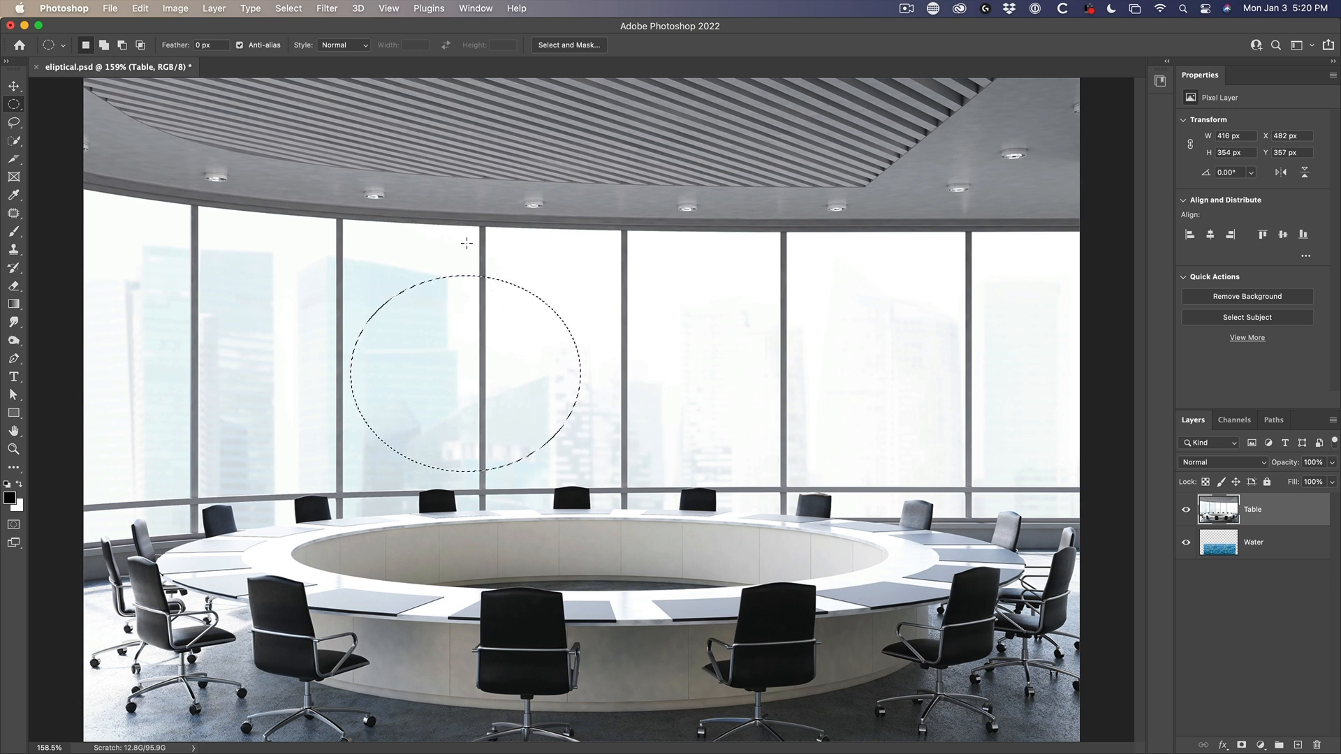
mouse_move(436, 83)
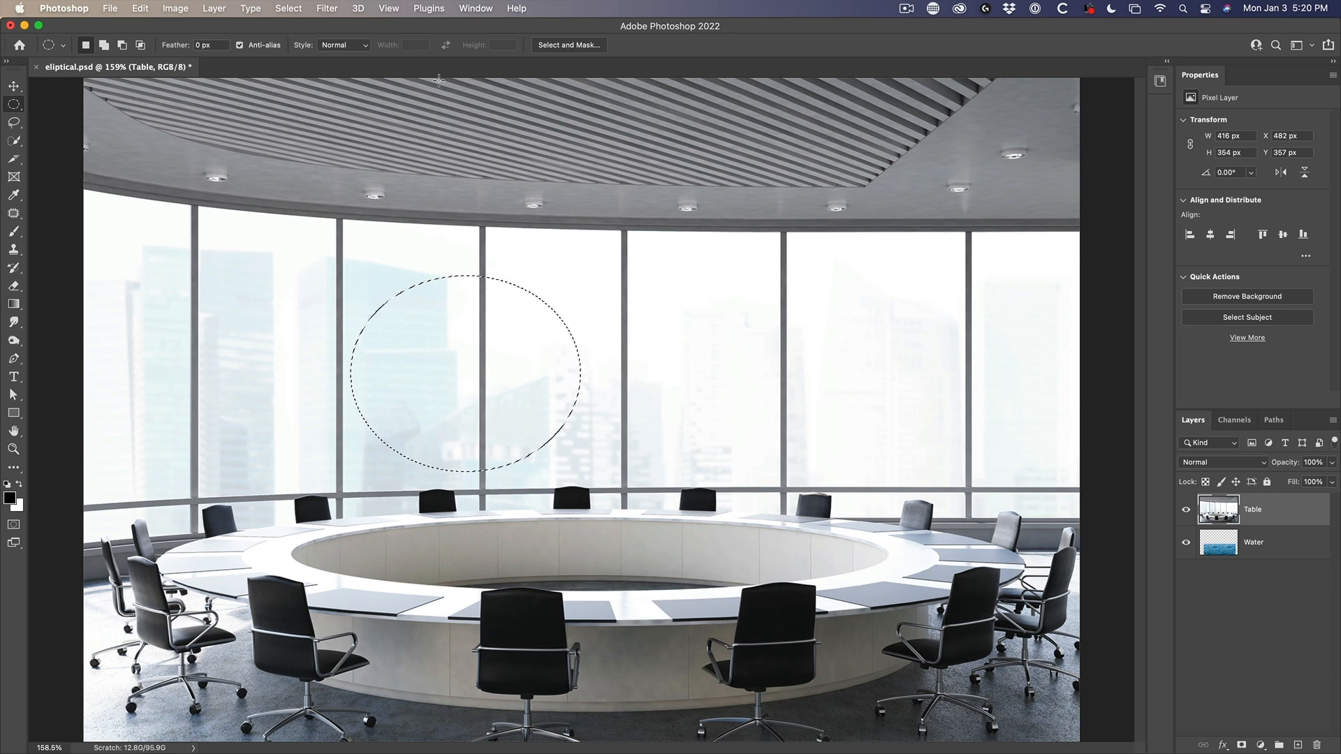
Open the Select menu with the oval selection over the windows.
left_click(287, 9)
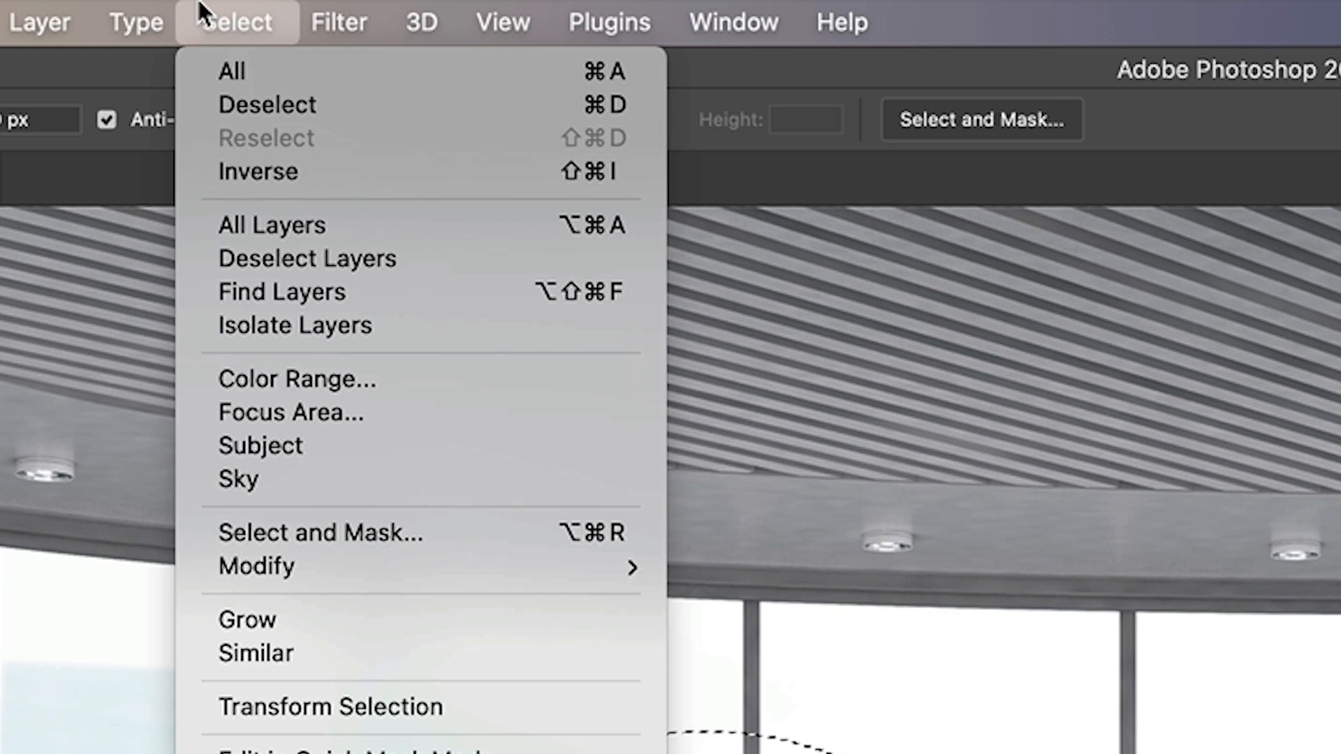
mouse_move(316, 714)
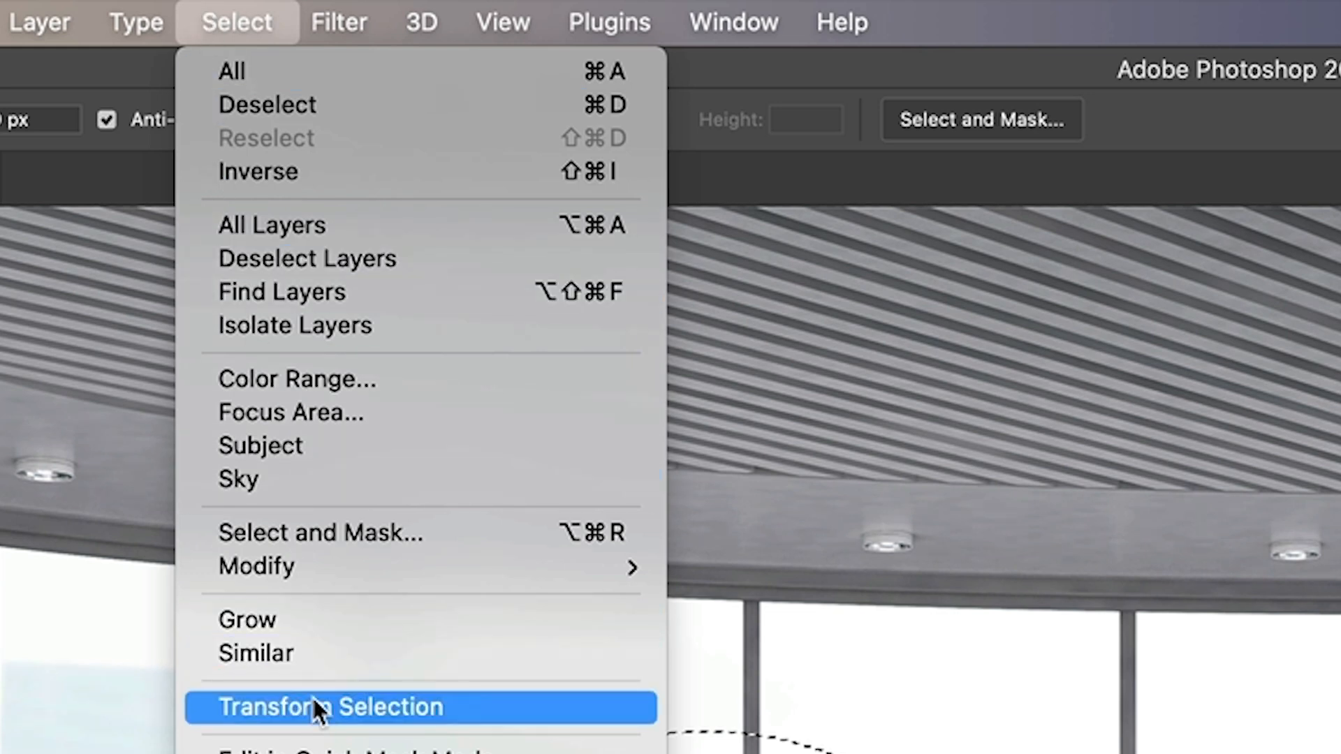
Start Transform Selection, move the ellipse onto the table and widen it across the ring.
left_click(318, 708)
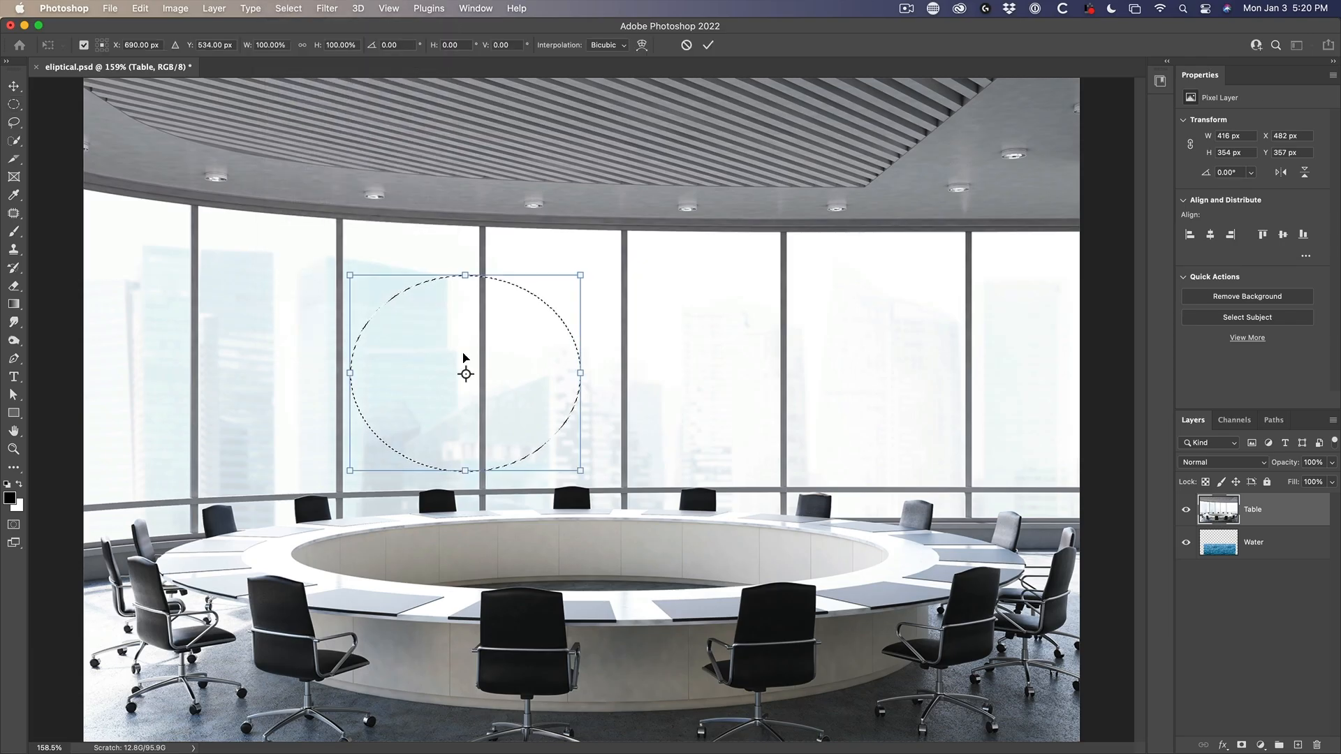
mouse_move(384, 381)
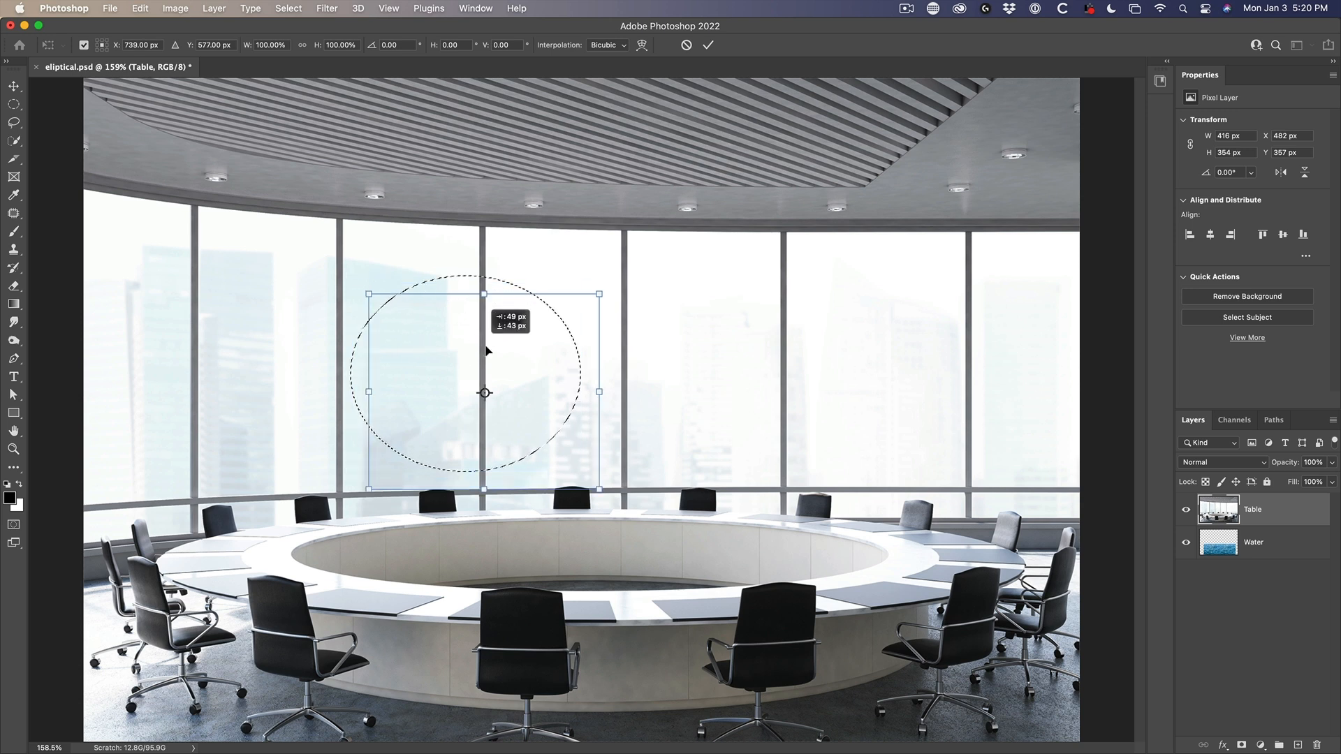
left_click_drag(484, 392, 589, 564)
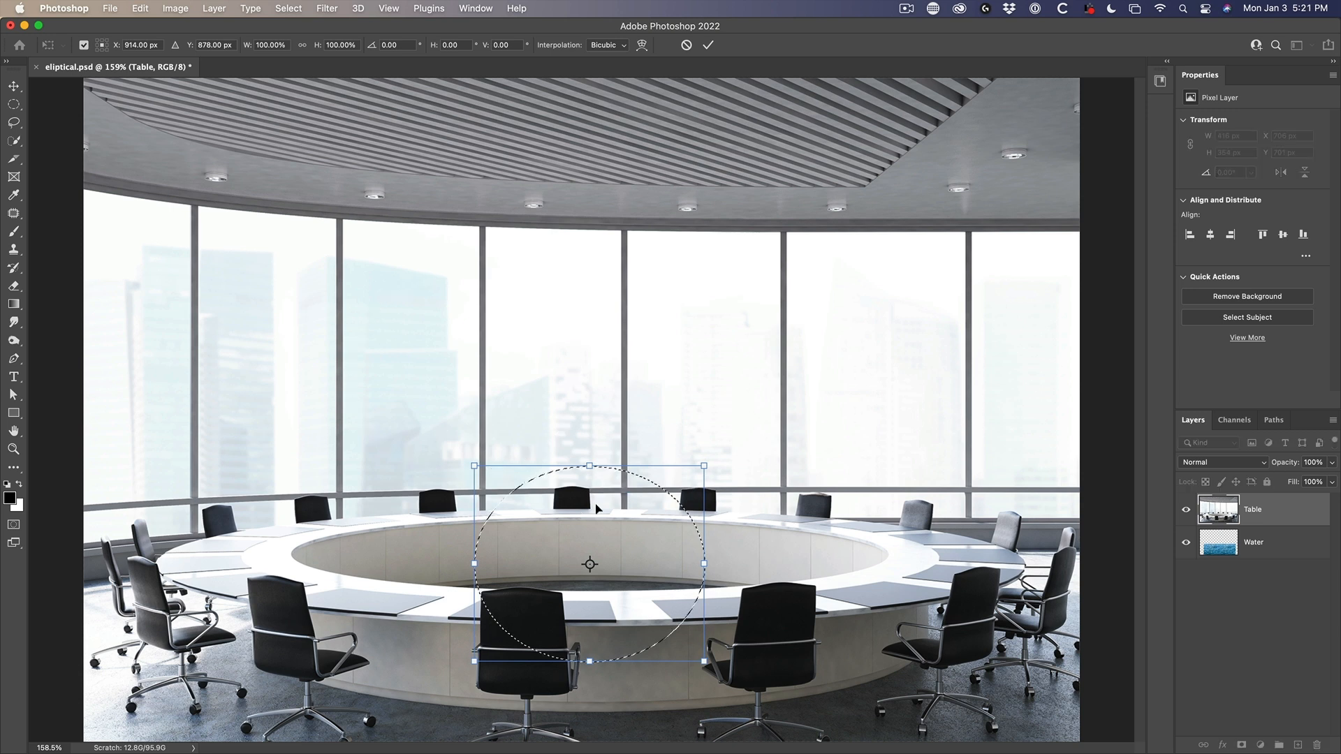
left_click_drag(703, 564, 735, 567)
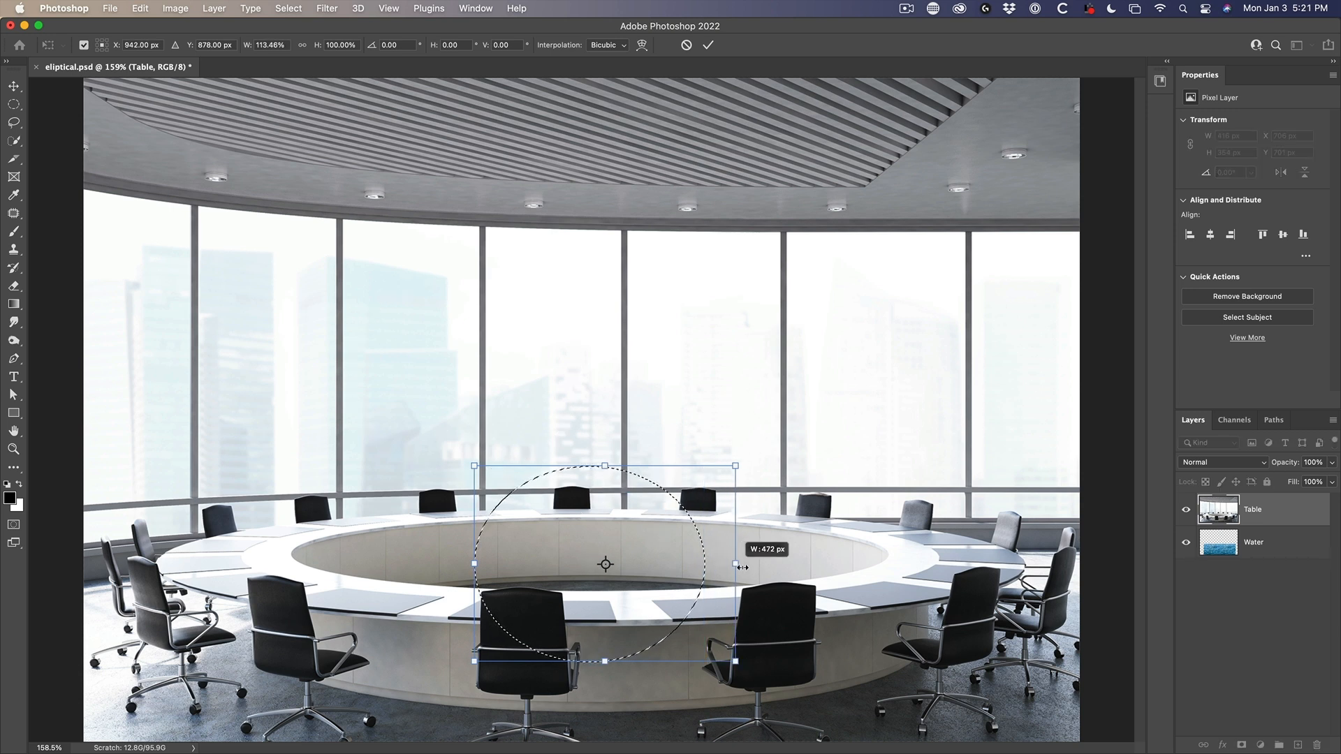
left_click_drag(735, 563, 828, 563)
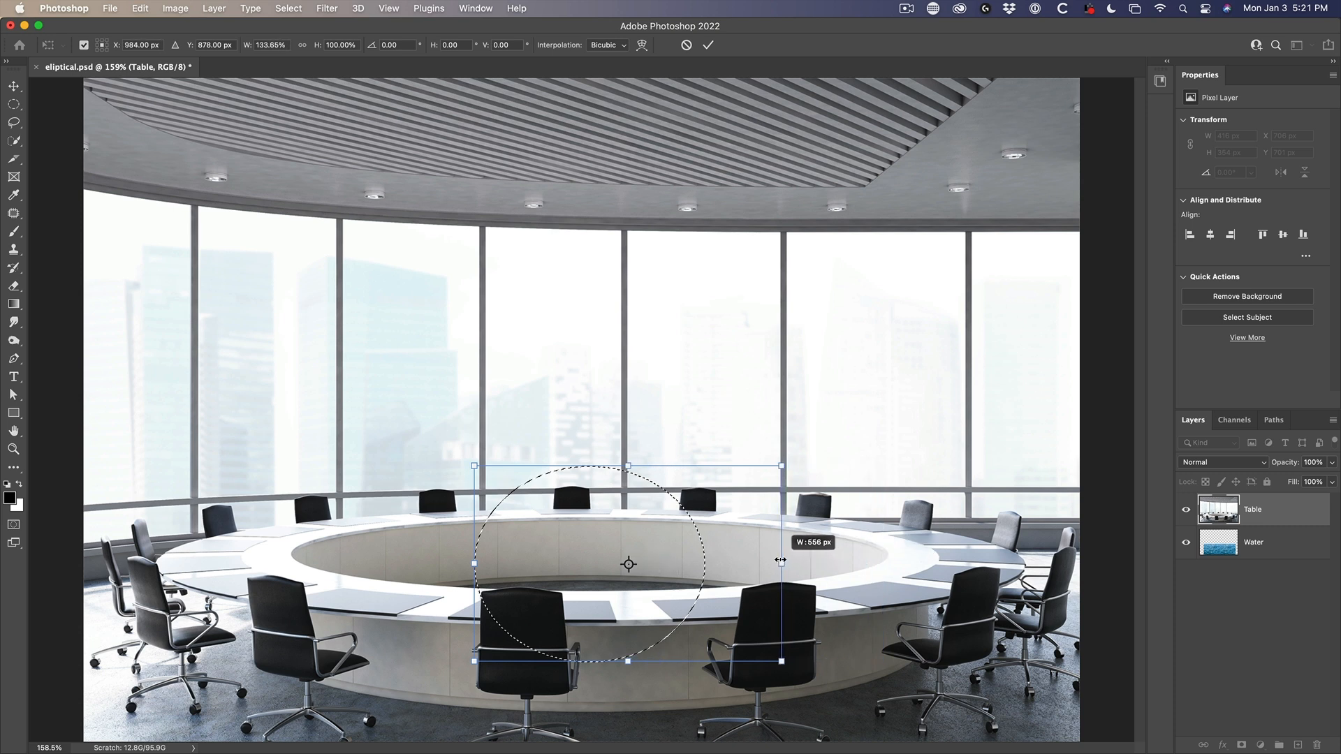
left_click_drag(779, 560, 872, 560)
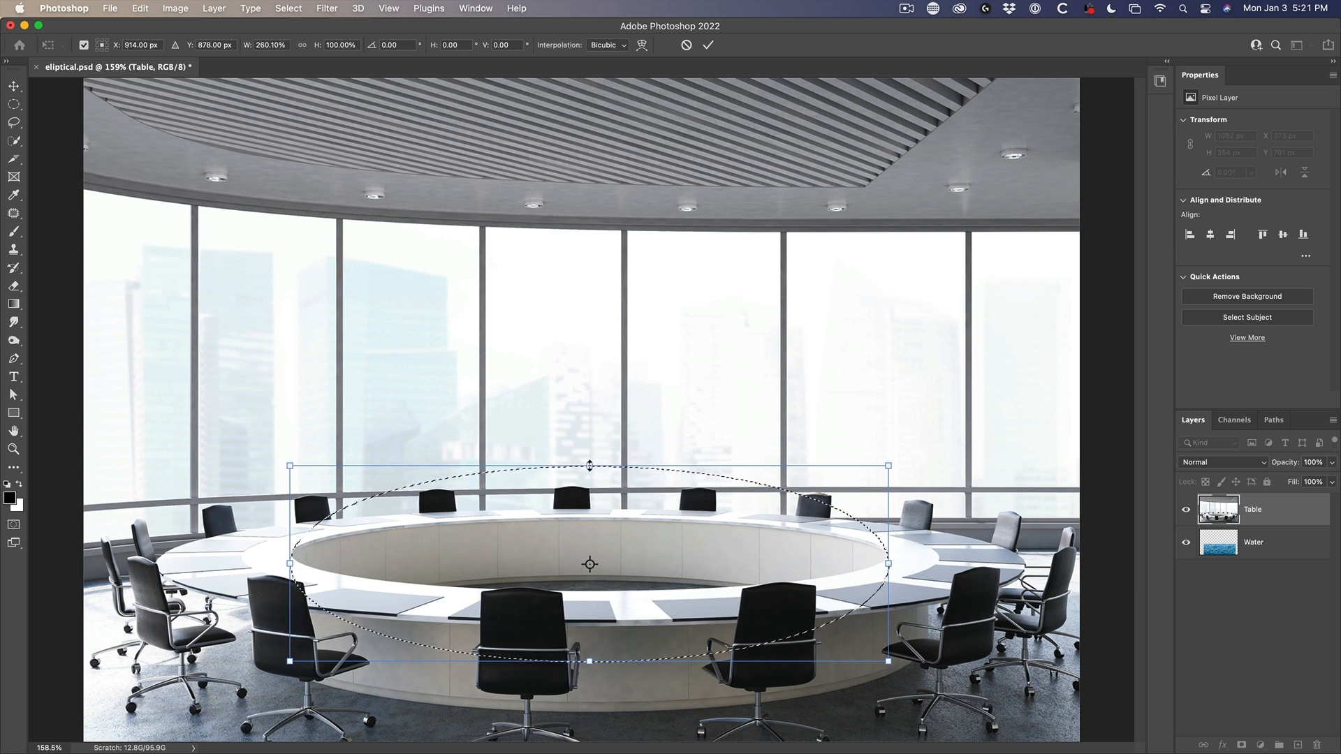
Flatten, tilt and level the ellipse to the ring's inner edge, then commit.
left_click_drag(589, 466, 589, 516)
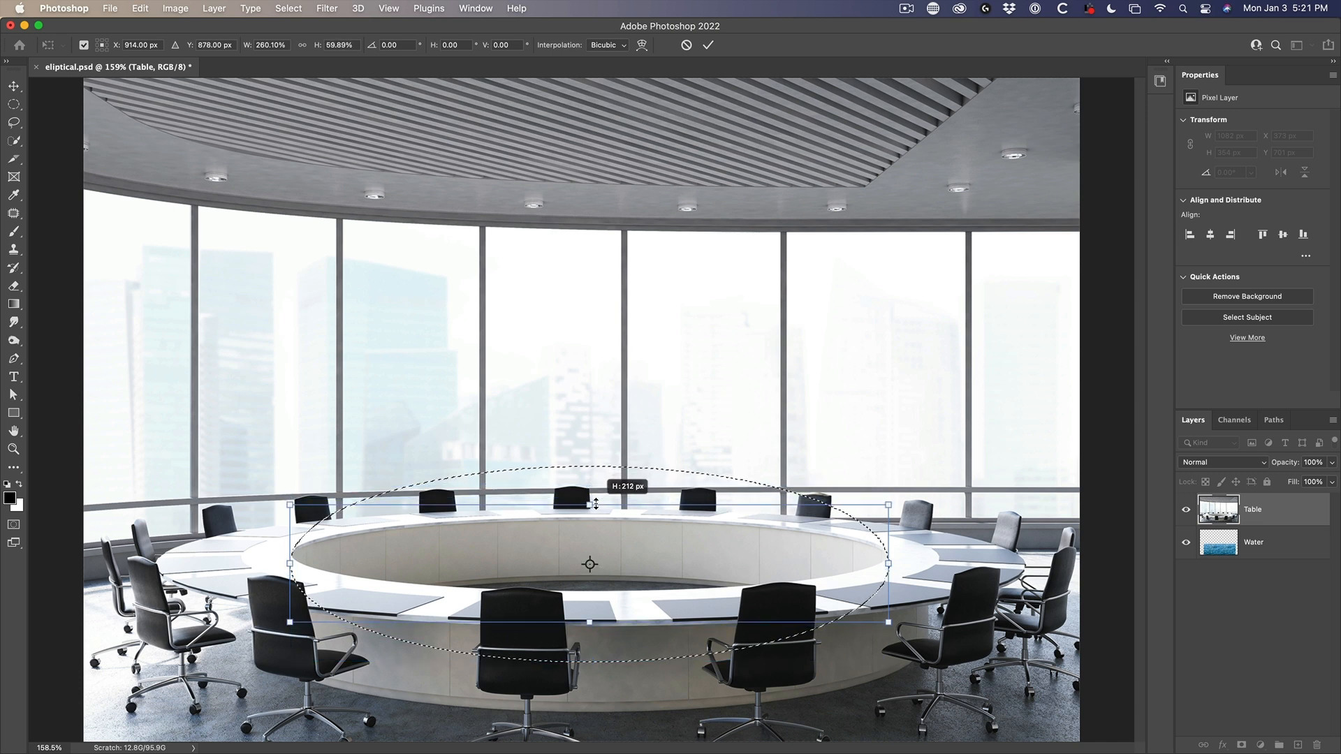
left_click_drag(589, 504, 590, 516)
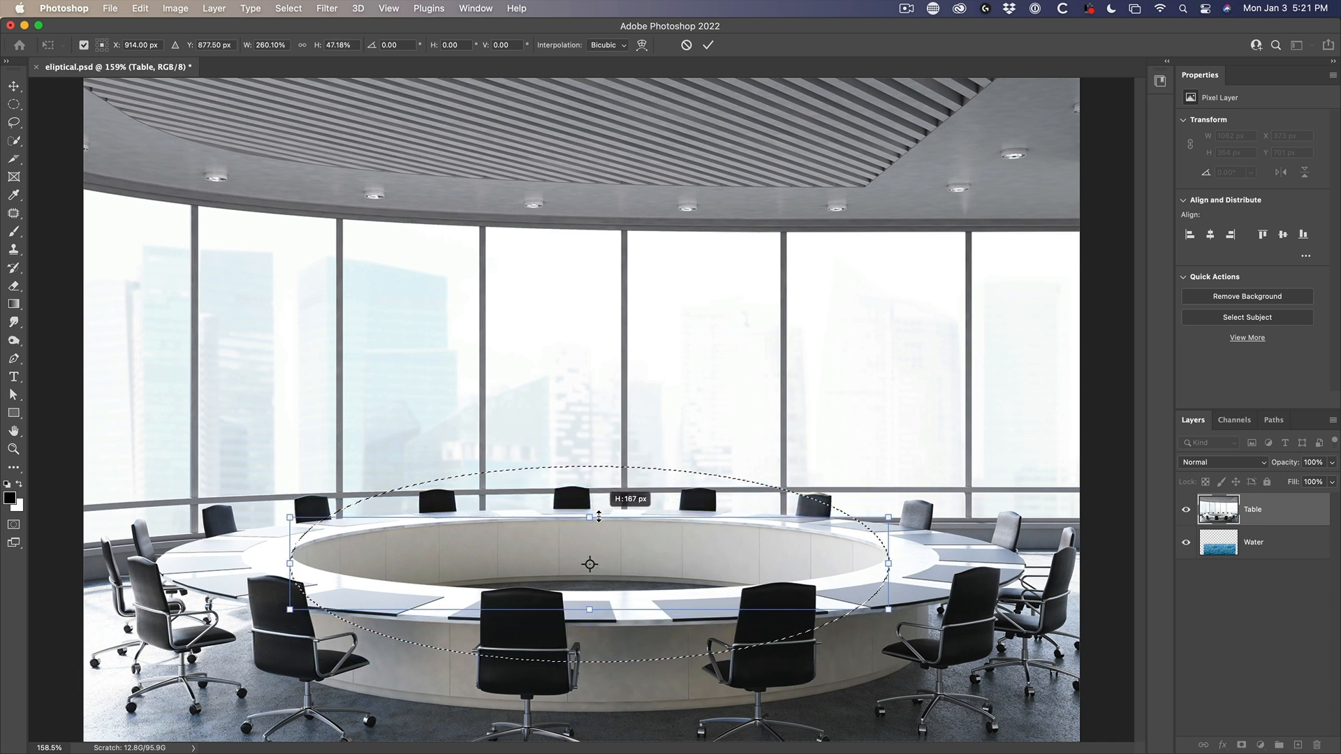
left_click_drag(597, 516, 595, 597)
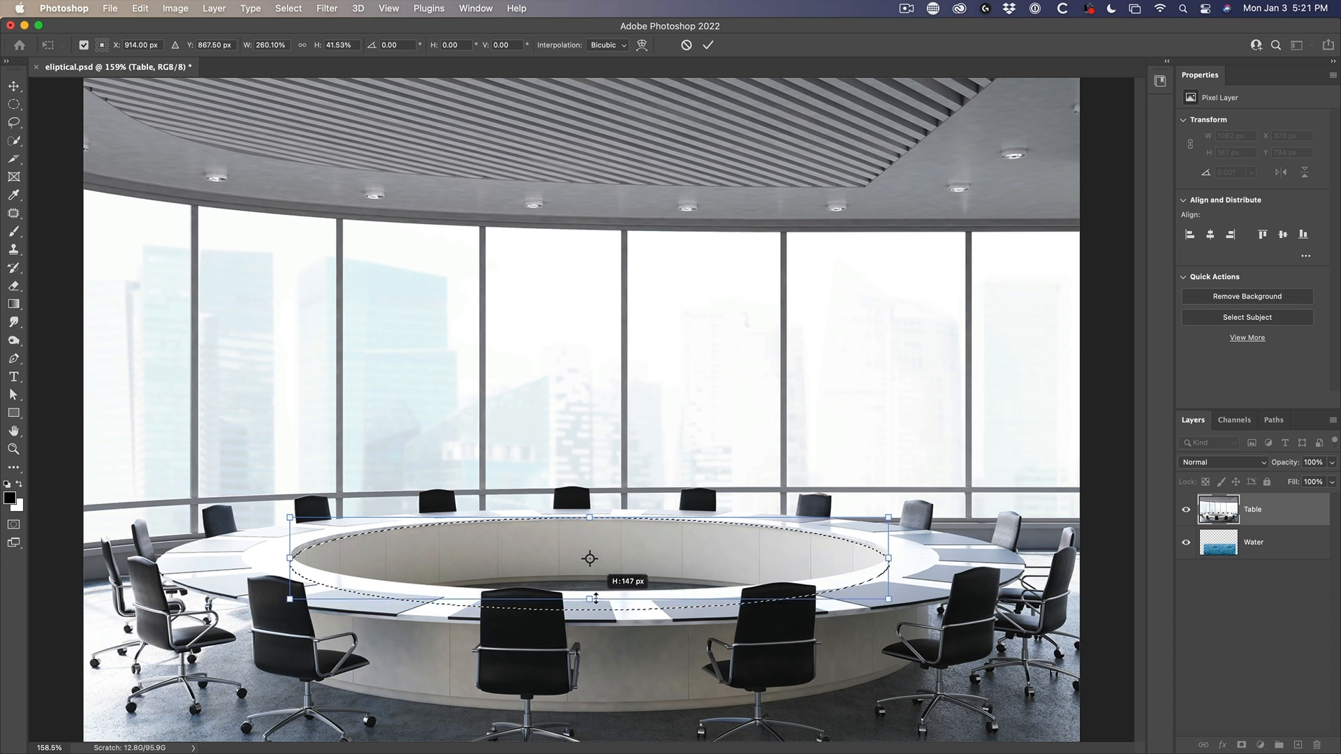
left_click_drag(596, 598, 564, 613)
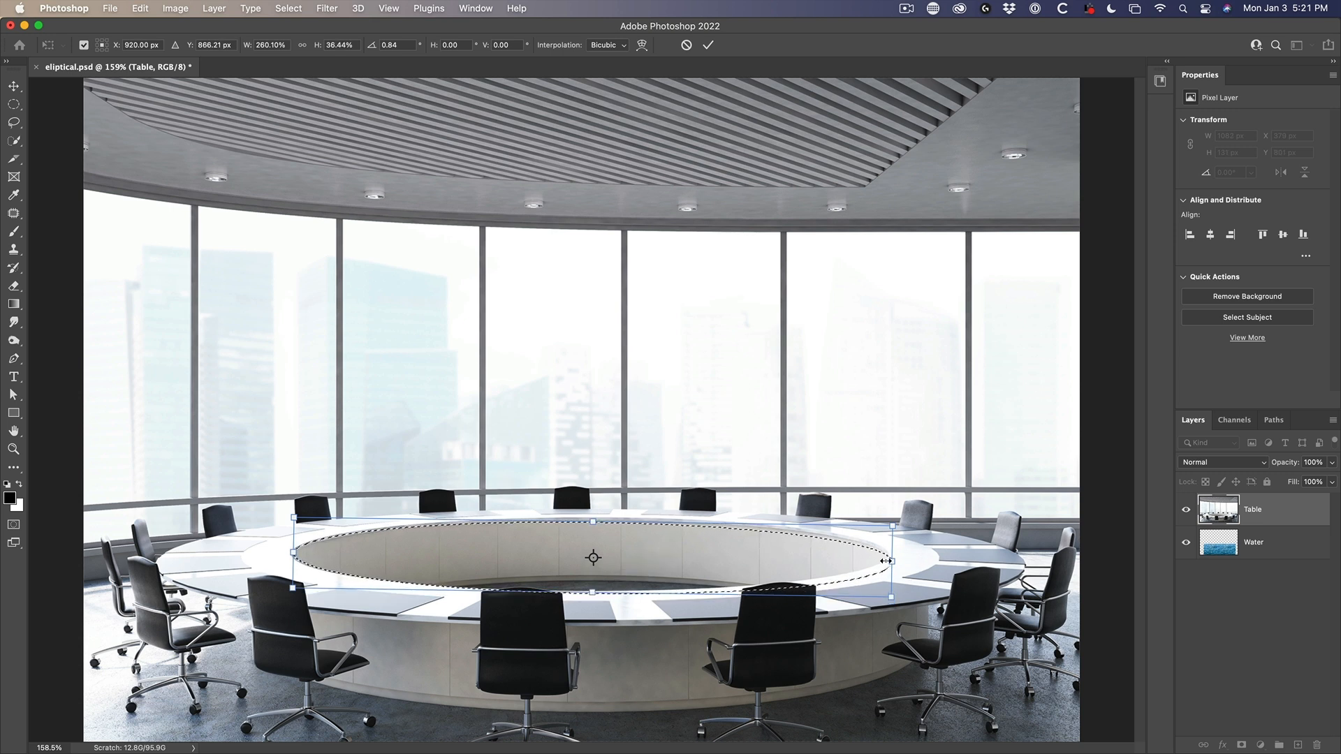
left_click_drag(889, 560, 887, 561)
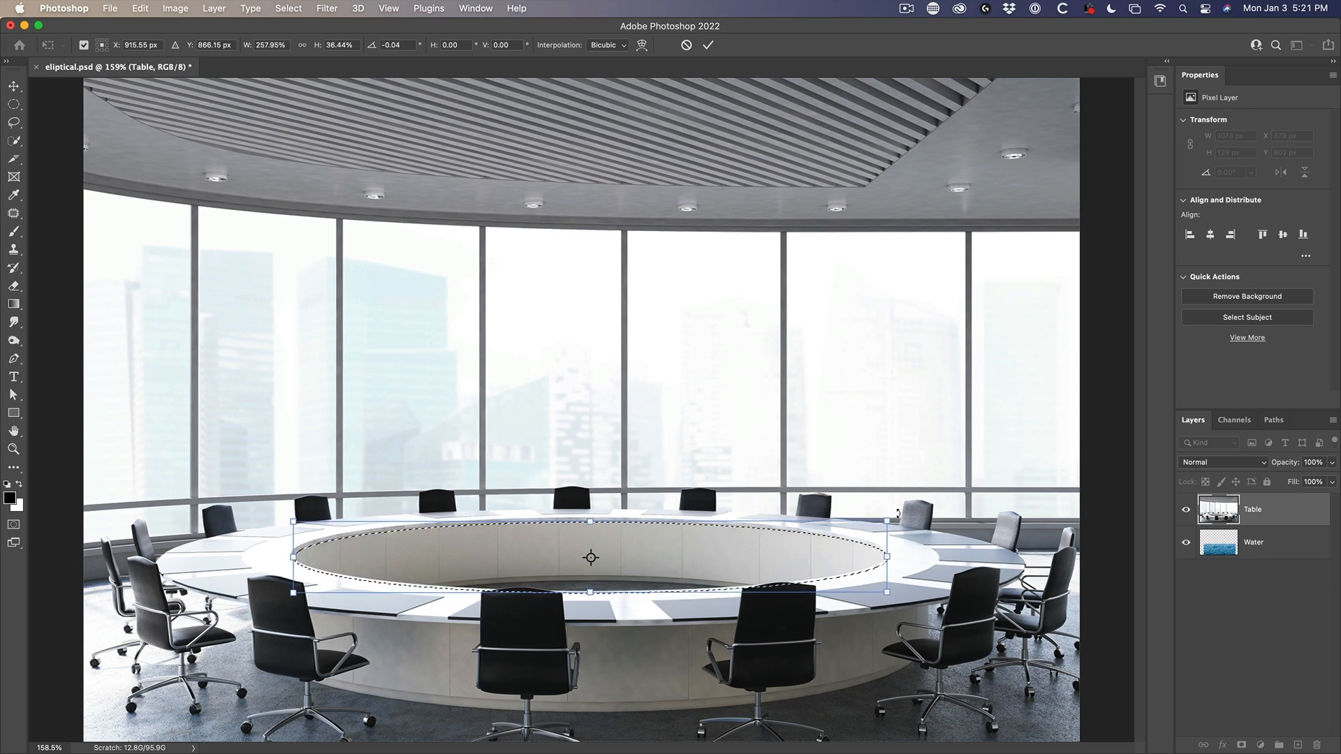
key("Up")
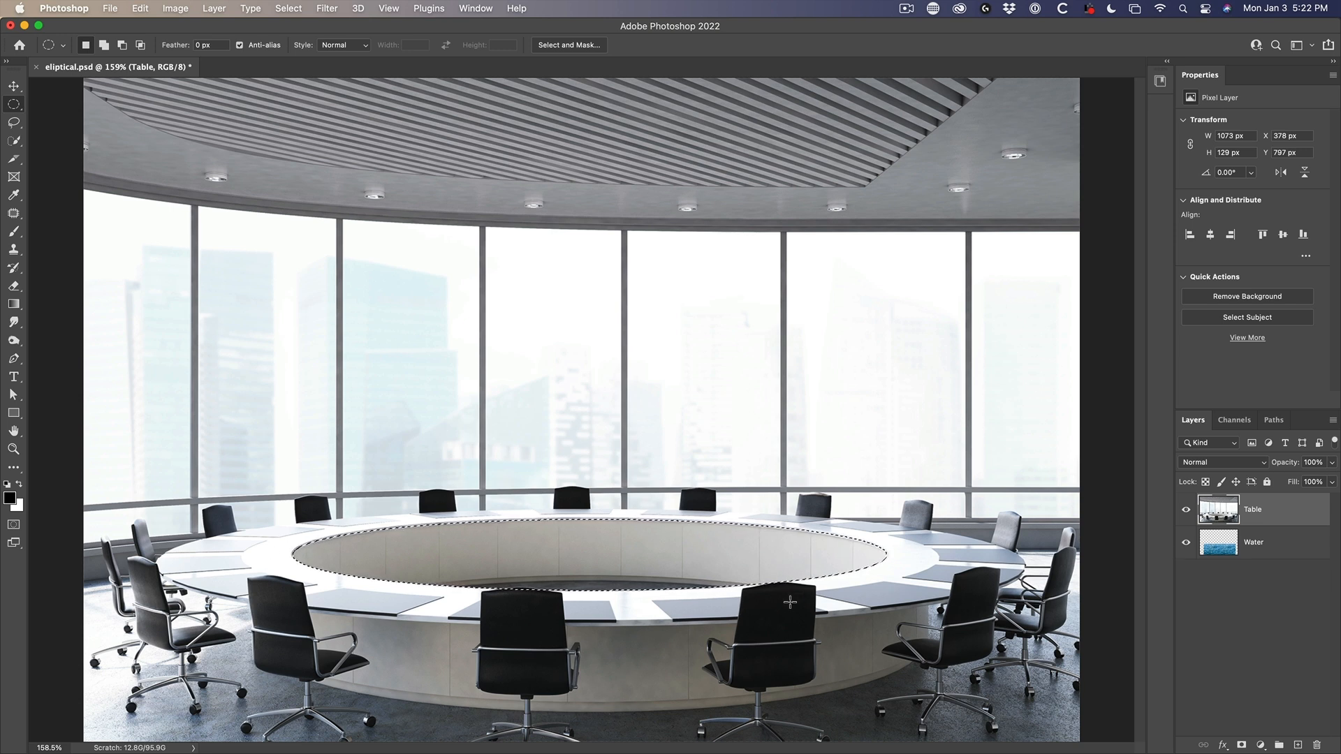
mouse_move(512, 228)
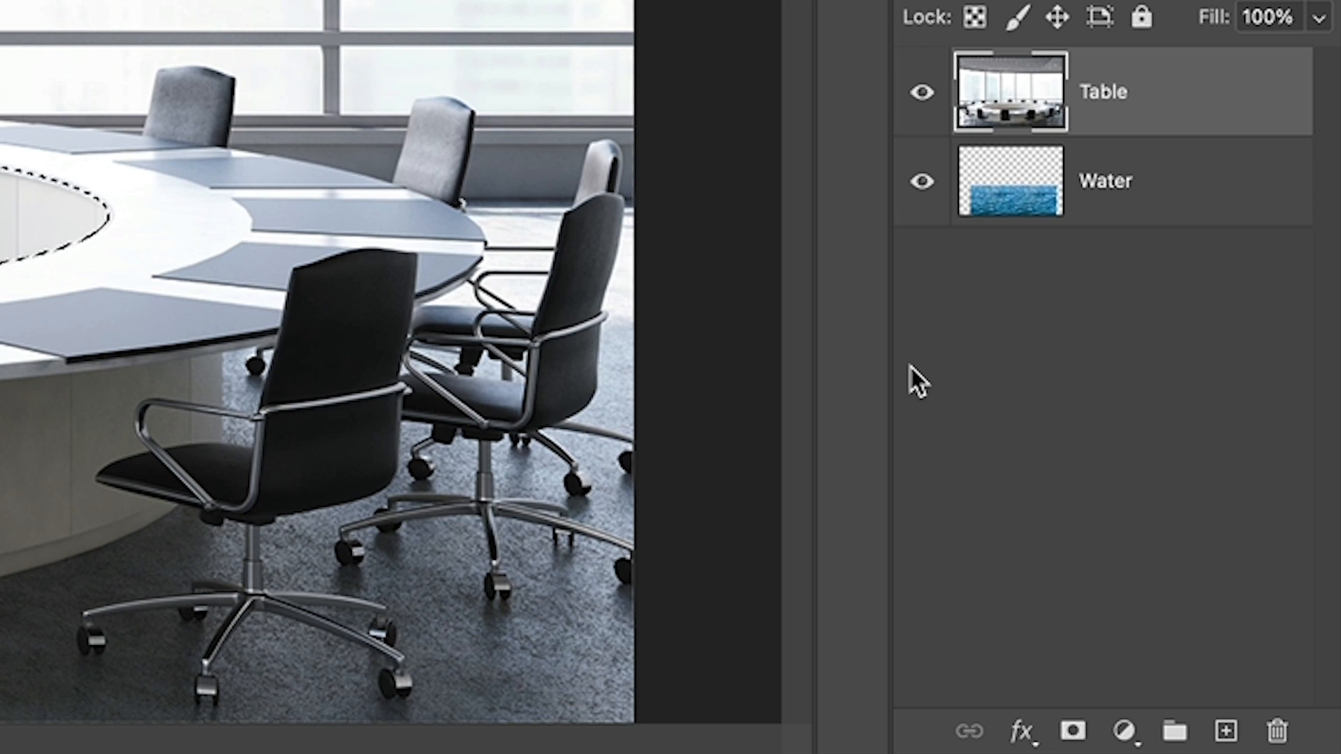
Add an inverted layer mask to the Table layer and select the Move tool.
left_click(1072, 729)
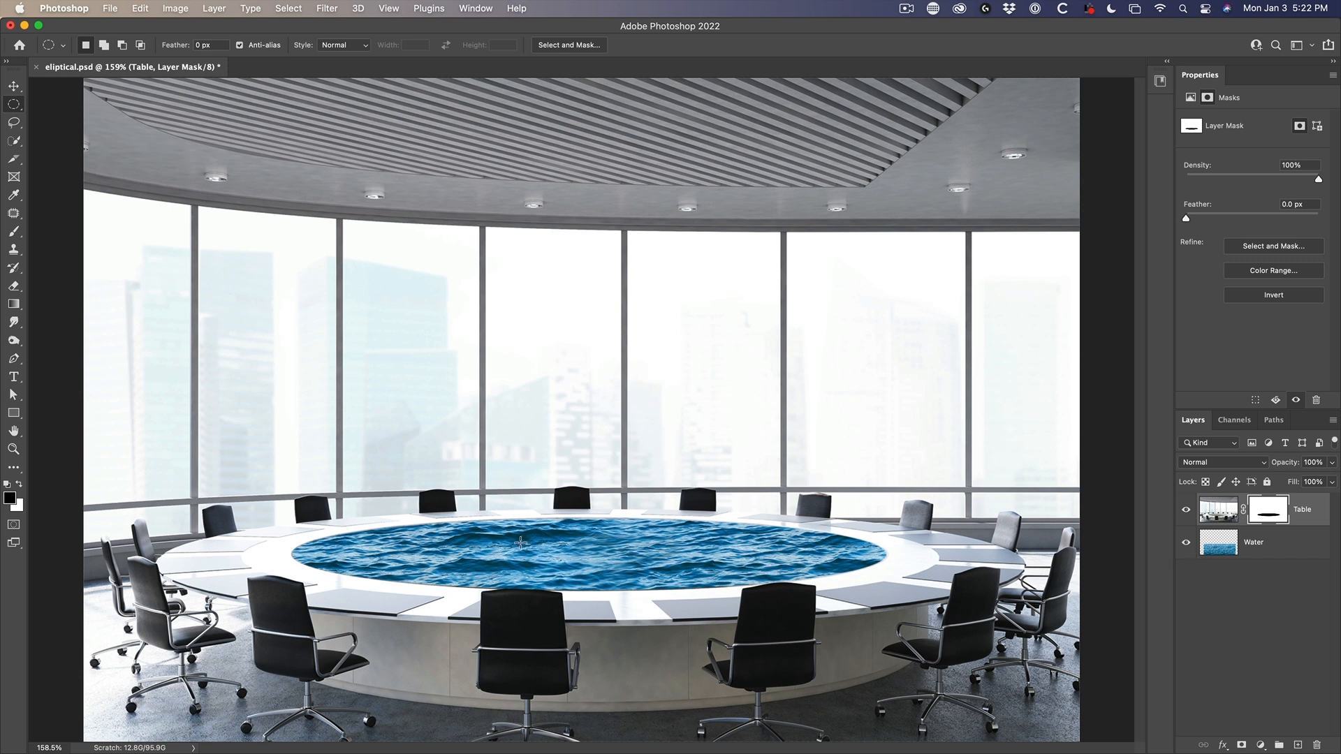
left_click(10, 88)
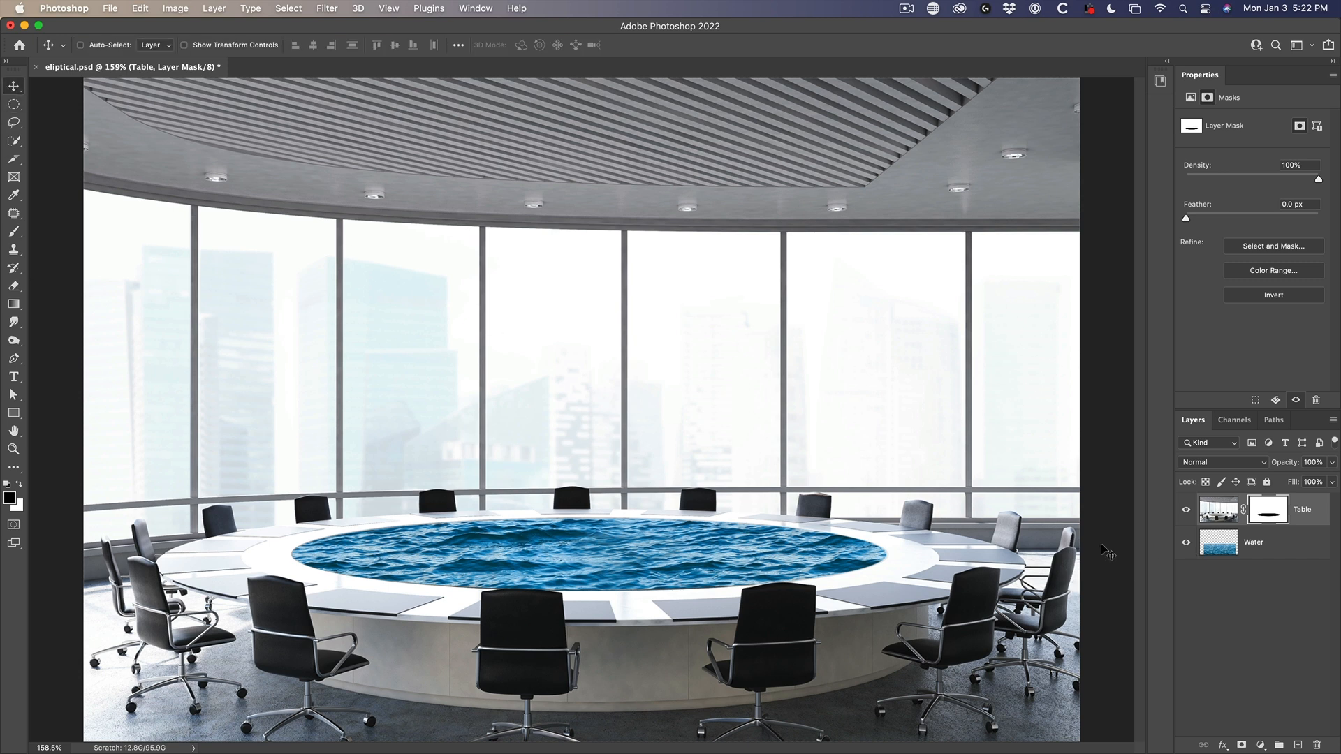